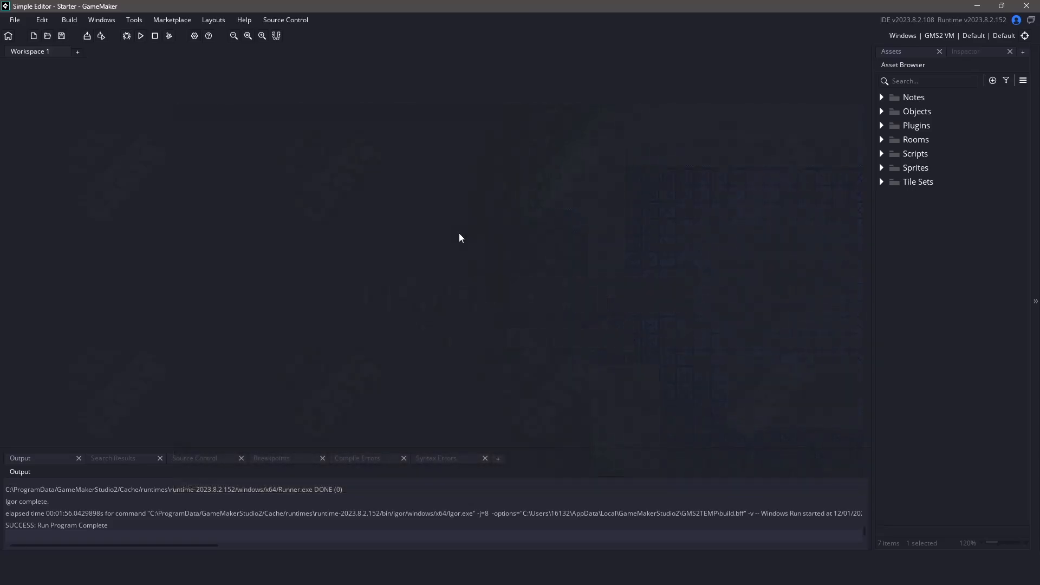
{"action": "mouse_move", "coordinate": [531, 236]}
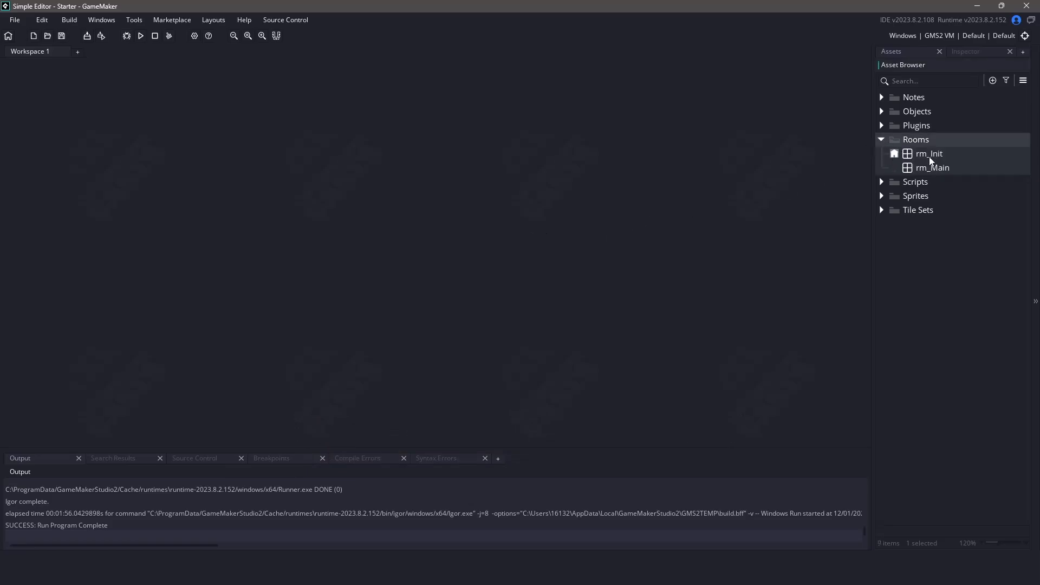
Step: Open rm_Init, inspect its single placed instance, then close the room
{"action": "double_click", "coordinate": [930, 153]}
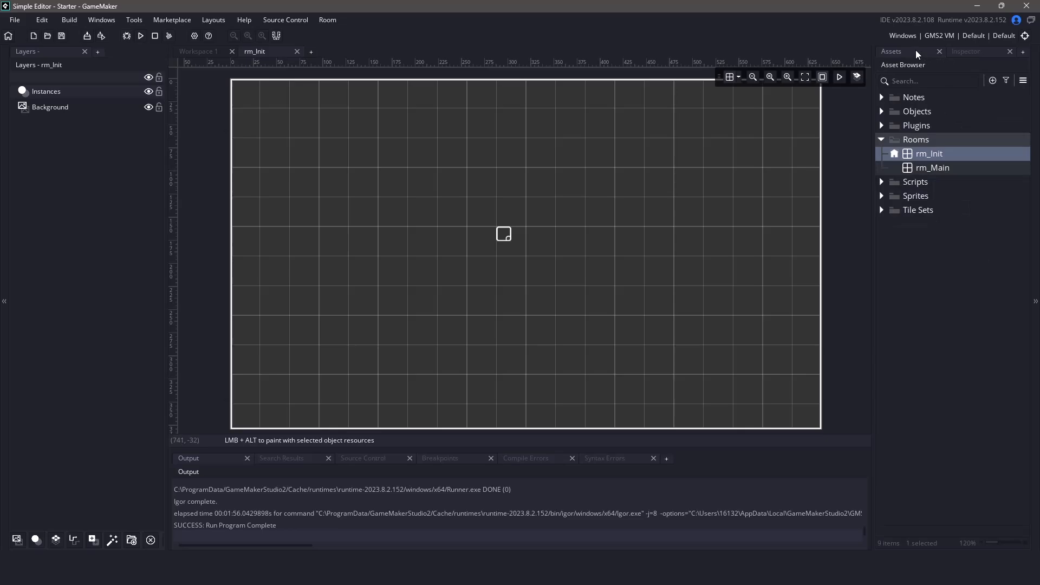
{"action": "left_click", "coordinate": [503, 234]}
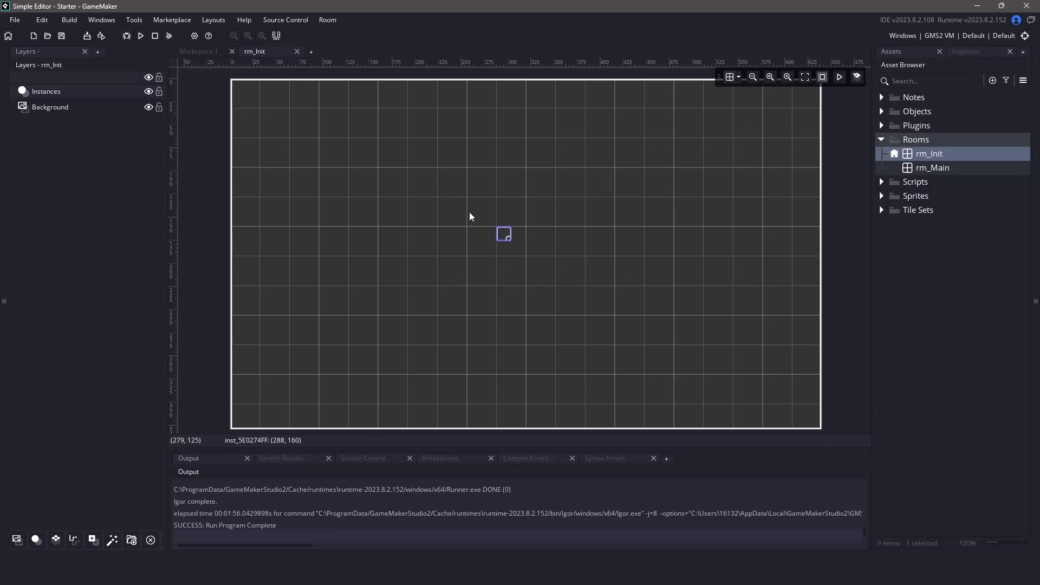
{"action": "mouse_move", "coordinate": [422, 180]}
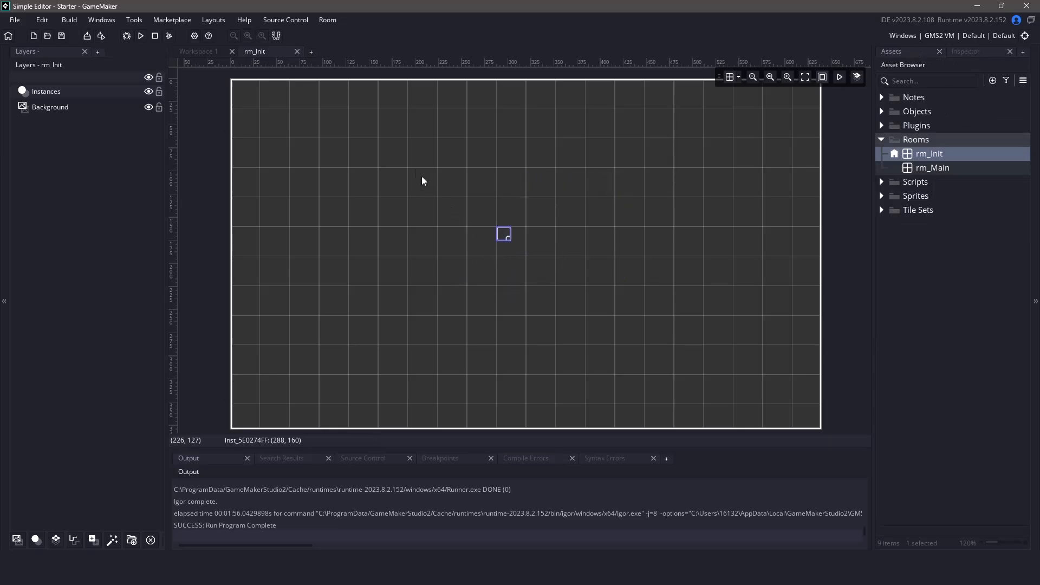
{"action": "left_click", "coordinate": [883, 110]}
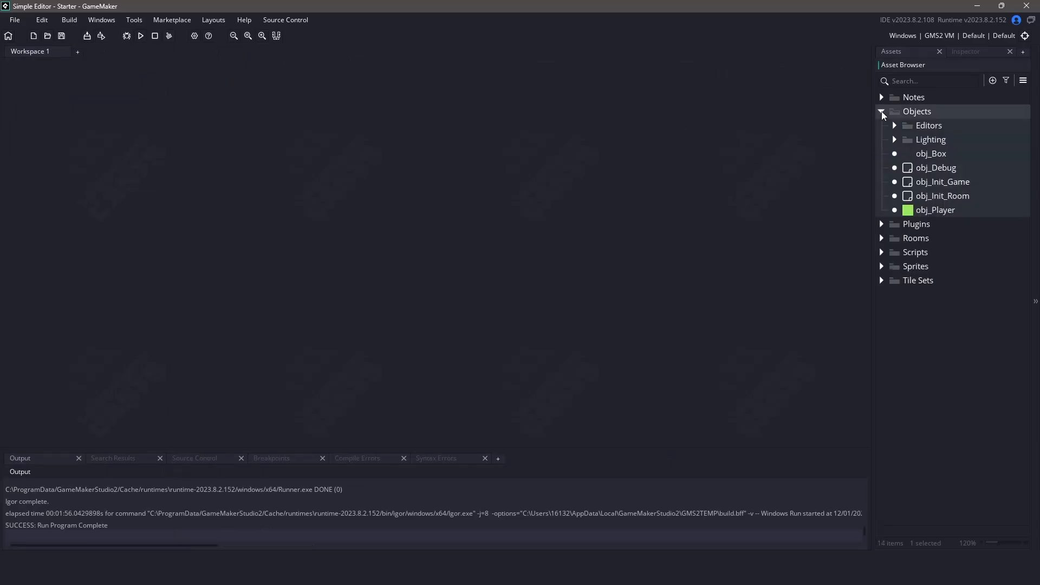
Step: Open obj_Init_Game's Create event code and collapse the Objects folder
{"action": "double_click", "coordinate": [940, 181]}
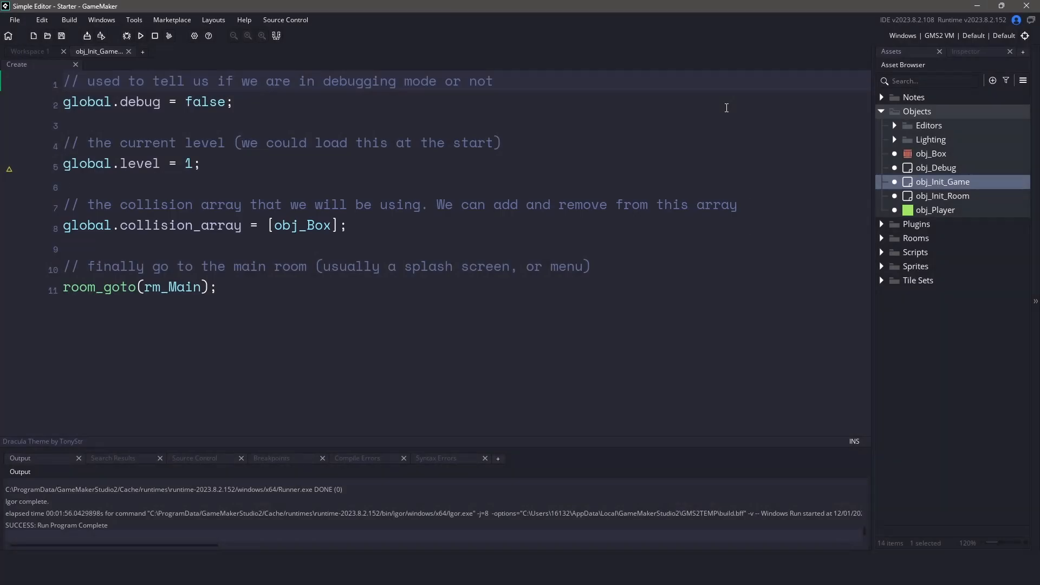
{"action": "mouse_move", "coordinate": [887, 117]}
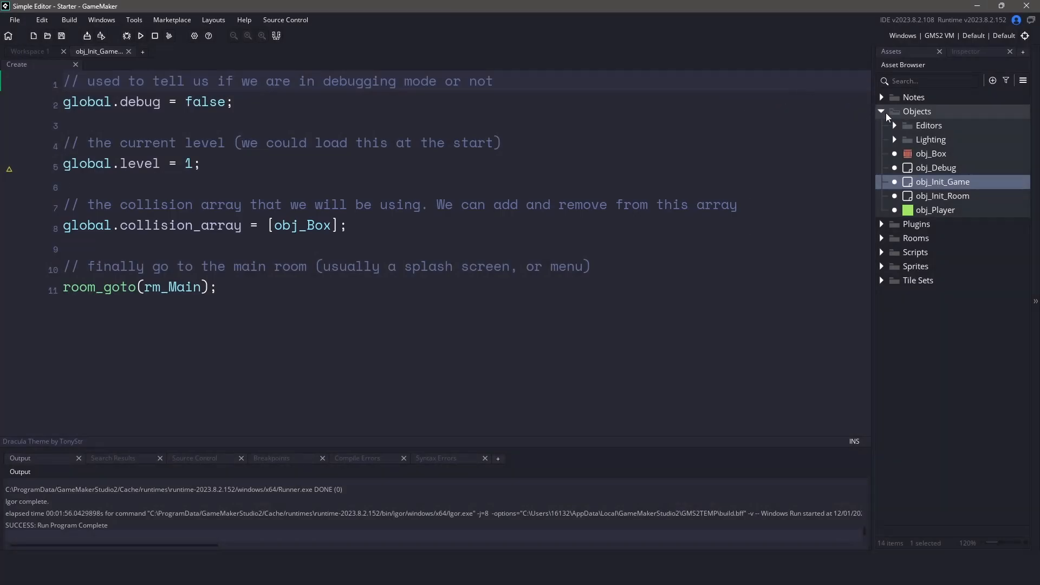
{"action": "left_click", "coordinate": [883, 111]}
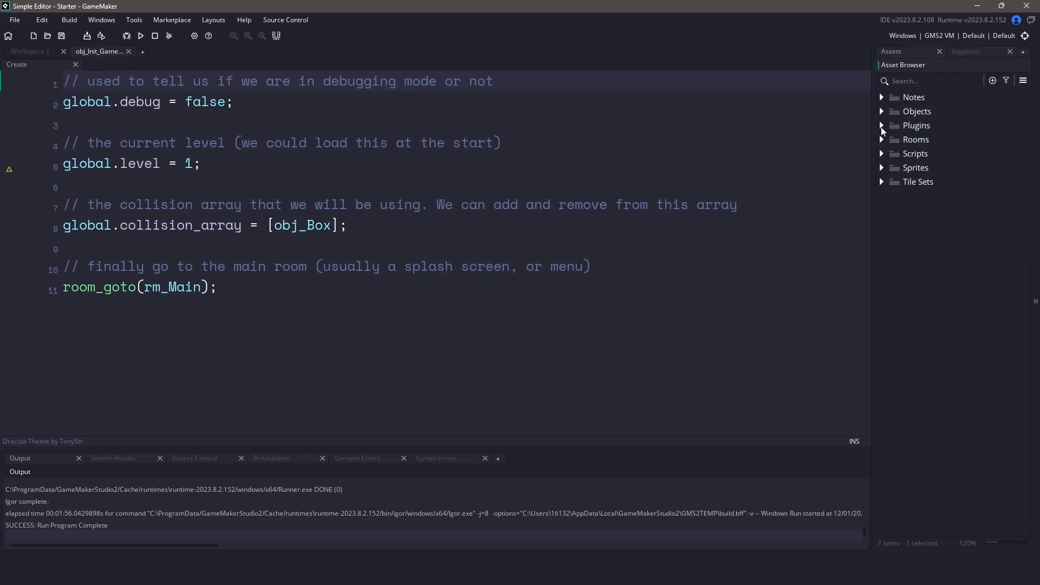
Step: Expand Plugins to list ImGui_GM, imguigml_ui and SSave, selecting SSave
{"action": "left_click", "coordinate": [883, 125]}
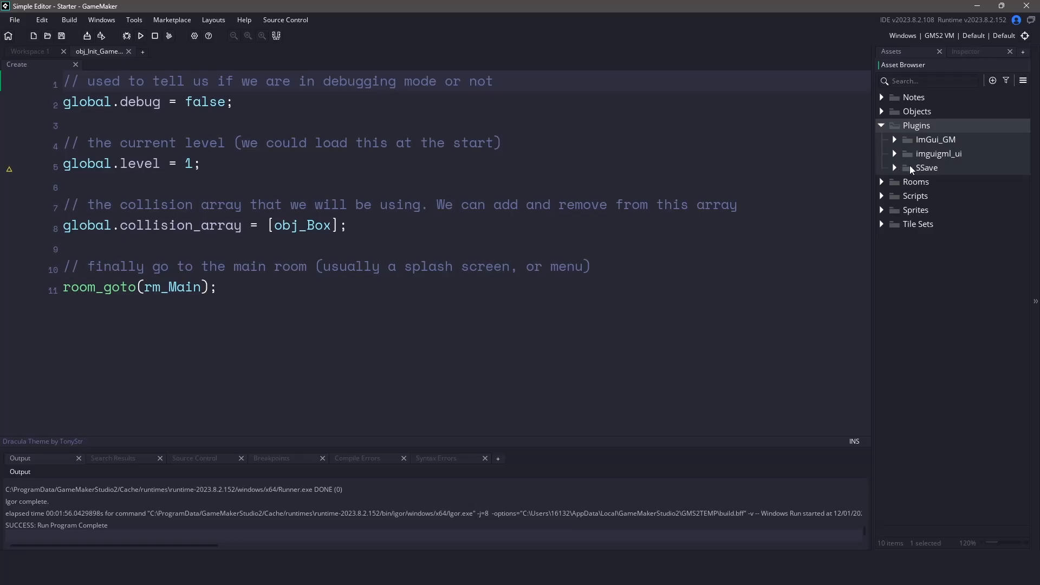
{"action": "left_click", "coordinate": [928, 167]}
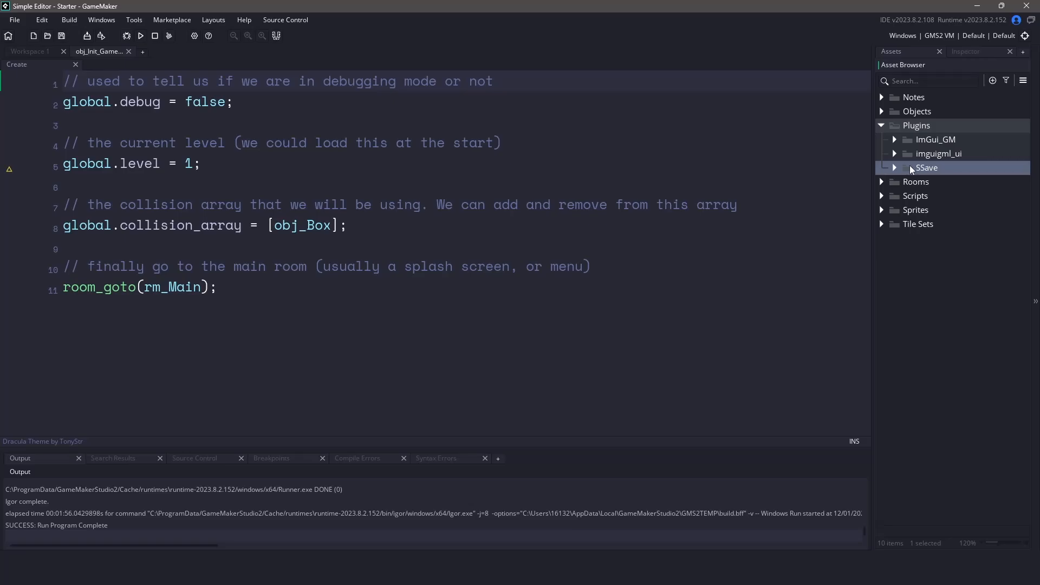
{"action": "mouse_move", "coordinate": [907, 153]}
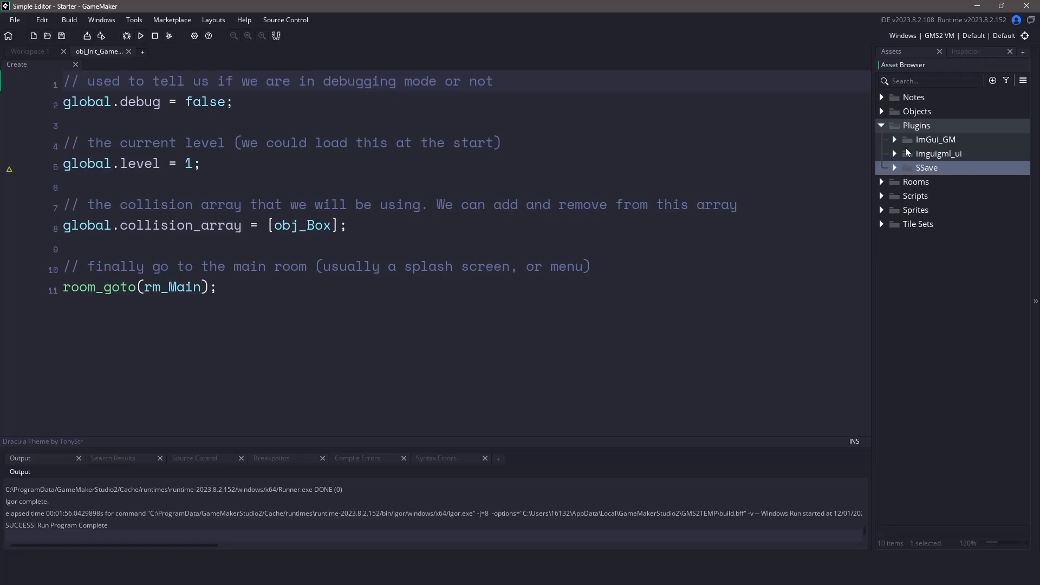
{"action": "left_click", "coordinate": [935, 139]}
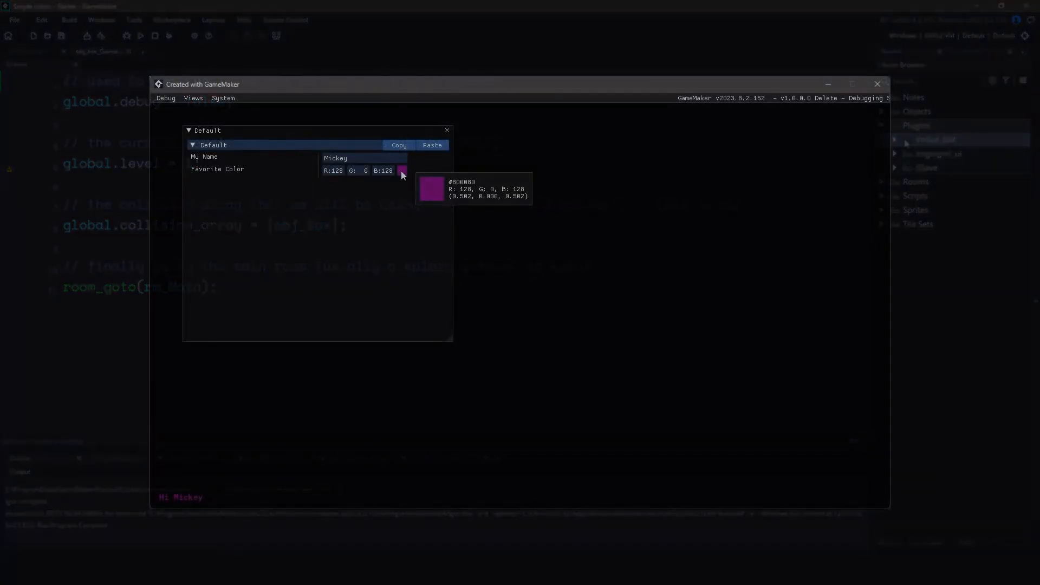
Step: Enter 'John' in the running game's My Name field
{"action": "type", "text": "J"}
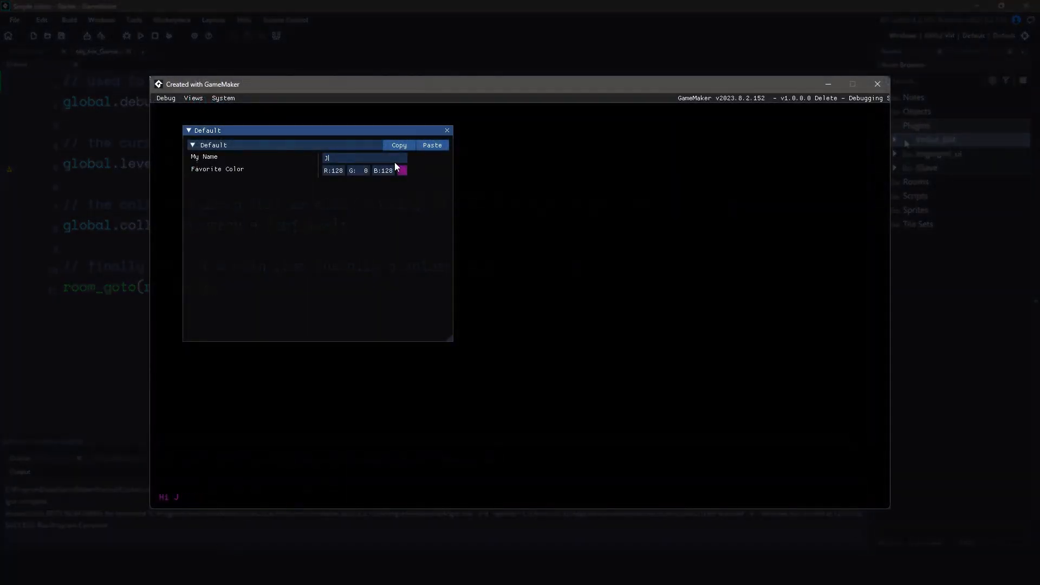
{"action": "type", "text": "ohn"}
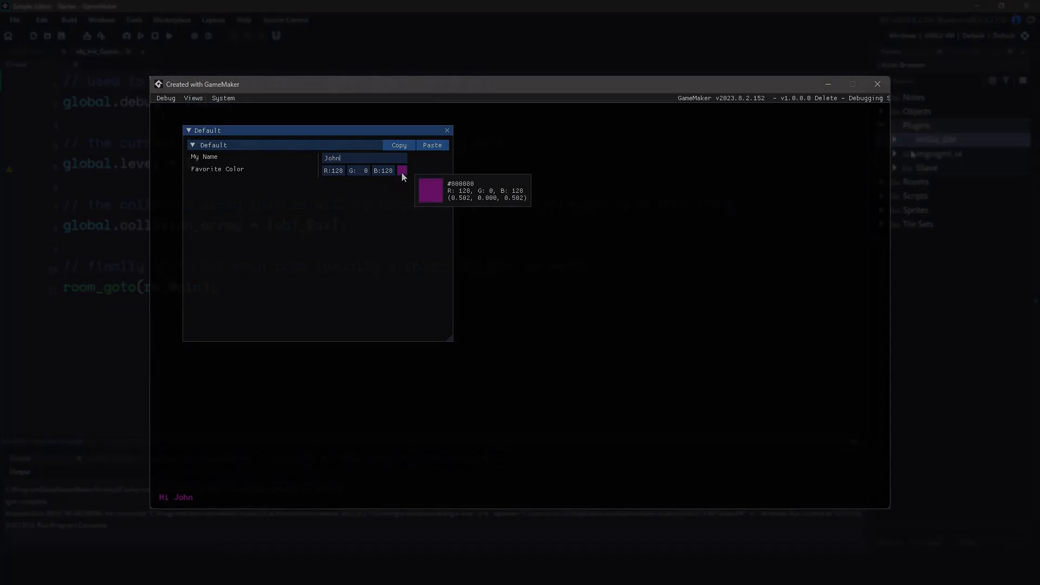
{"action": "left_click", "coordinate": [878, 83]}
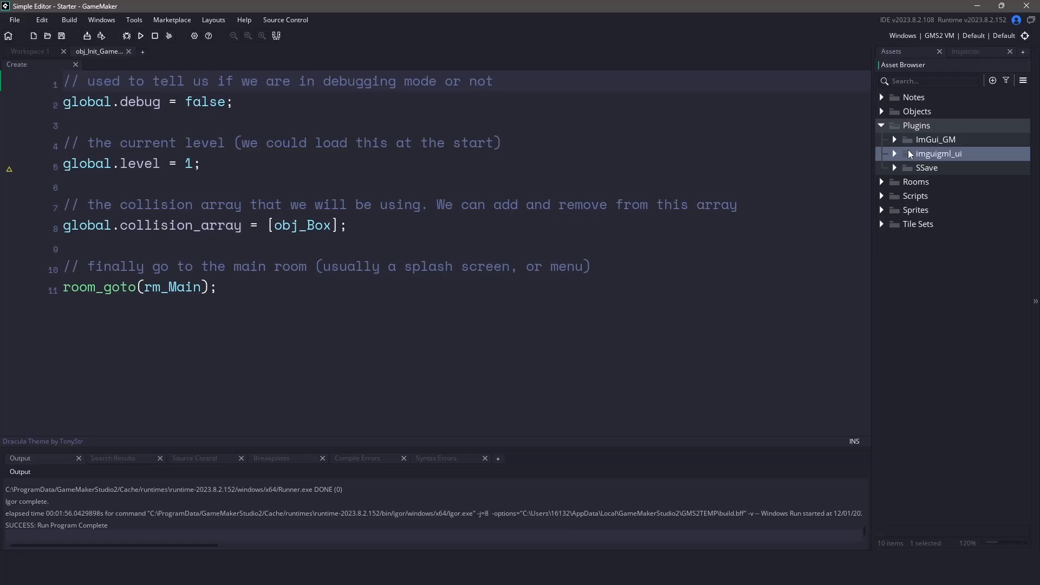
Step: Open the Favorite Color picker in the game, then close the game window
{"action": "left_click", "coordinate": [140, 35]}
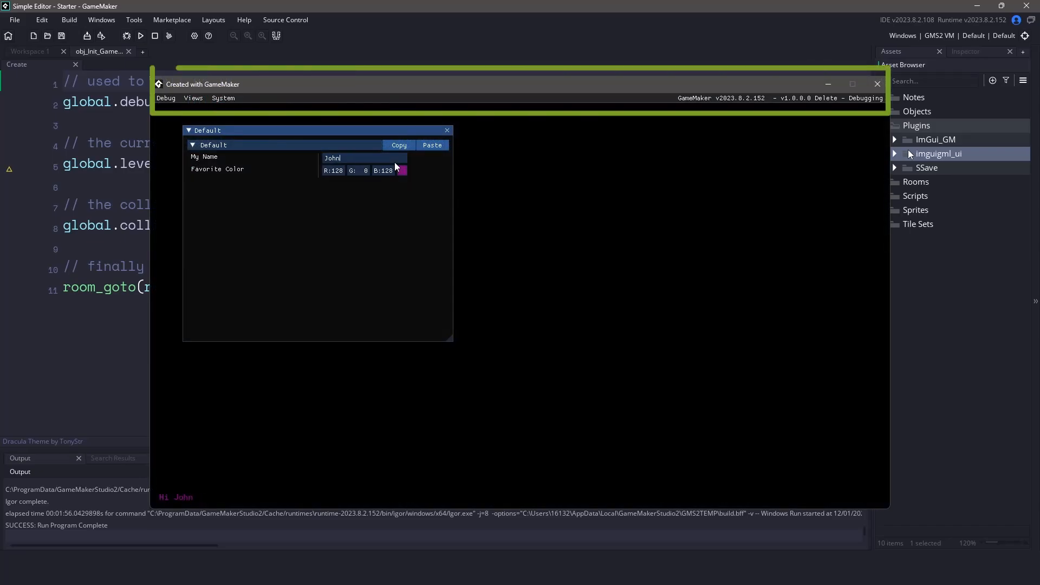
{"action": "left_click", "coordinate": [402, 171]}
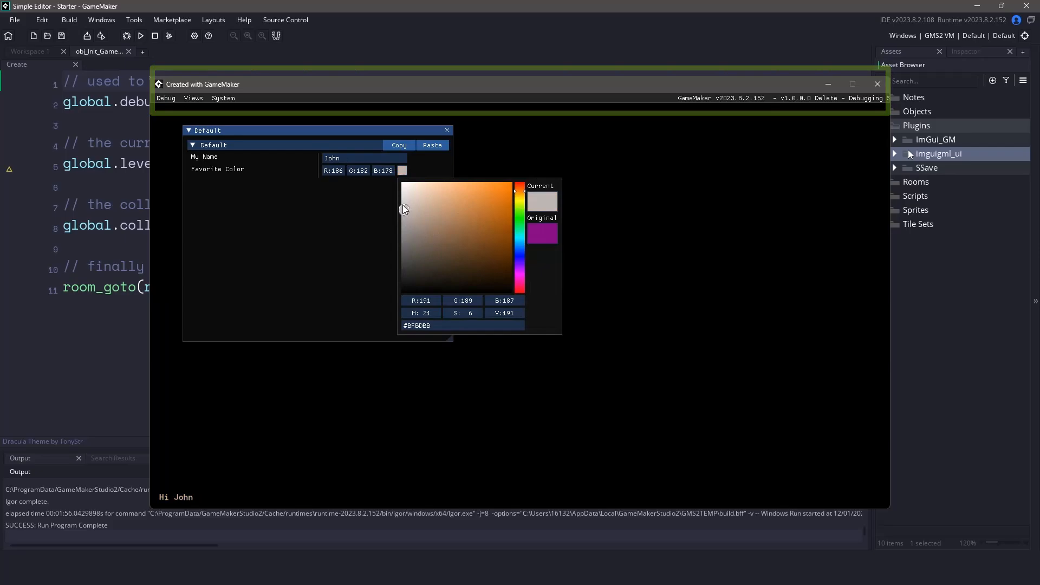
{"action": "left_click", "coordinate": [877, 85]}
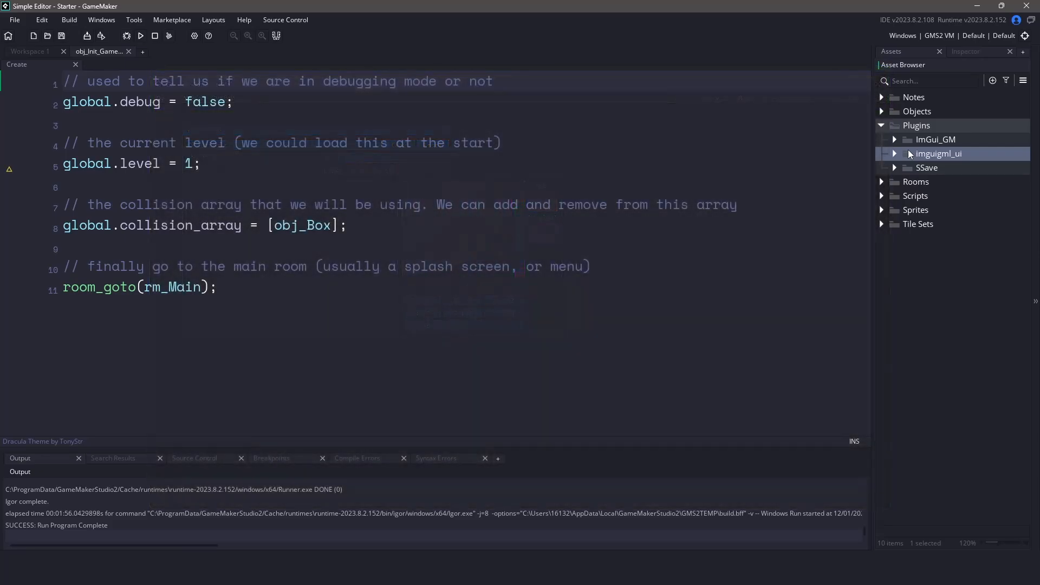
Step: Collapse the Plugins folder and expand the Objects folder
{"action": "left_click", "coordinate": [140, 36]}
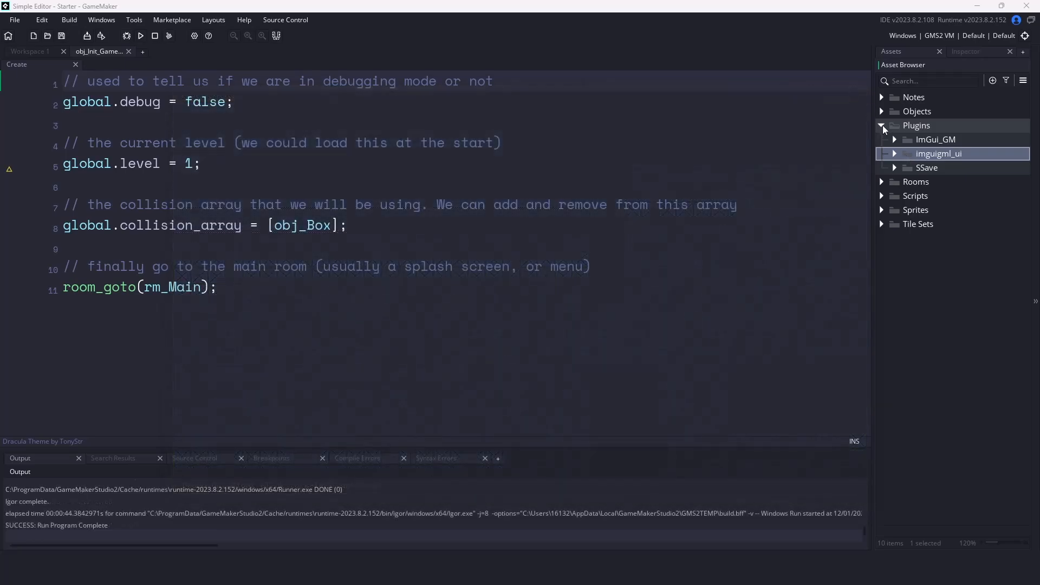
{"action": "left_click", "coordinate": [882, 125]}
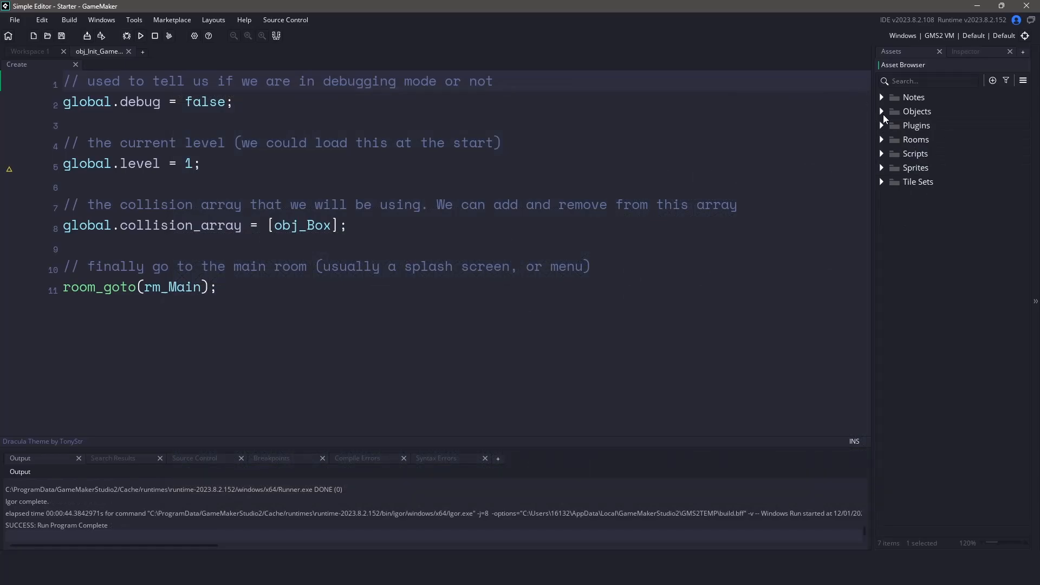
{"action": "left_click", "coordinate": [883, 111]}
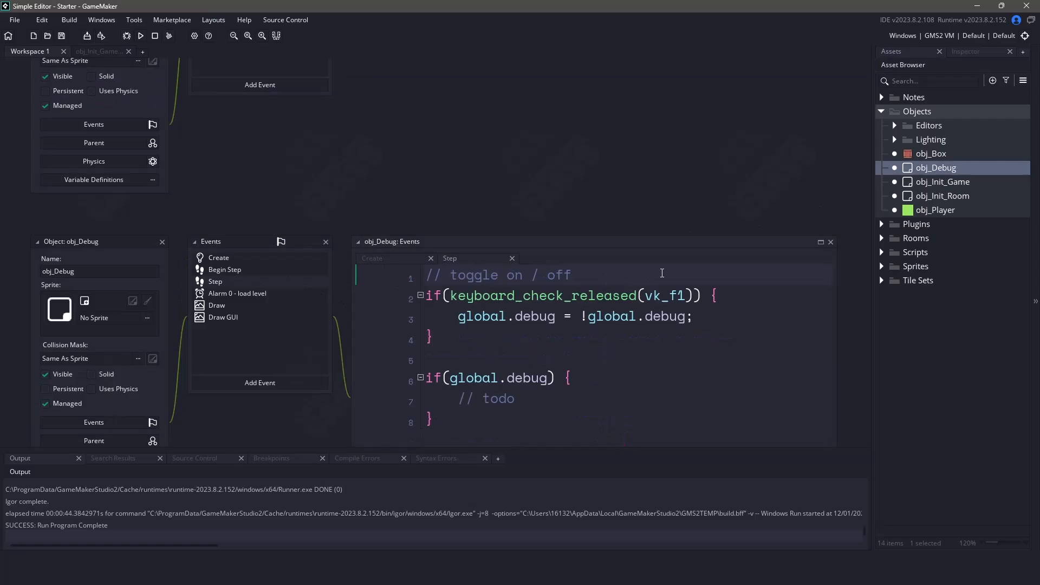
Step: Open obj_Debug's Step event code in its own editor tab
{"action": "left_click", "coordinate": [819, 242]}
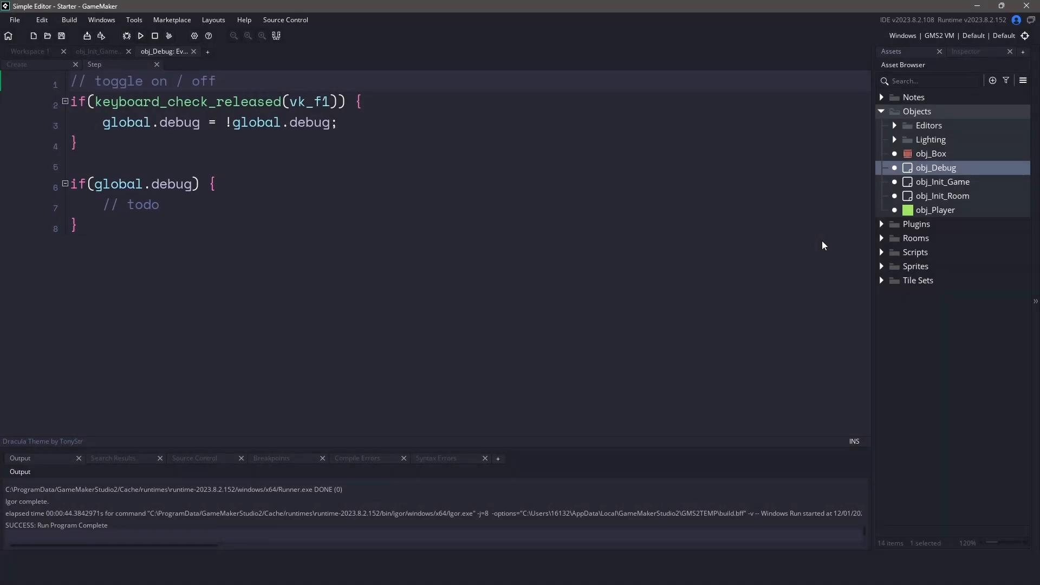
{"action": "mouse_move", "coordinate": [580, 216]}
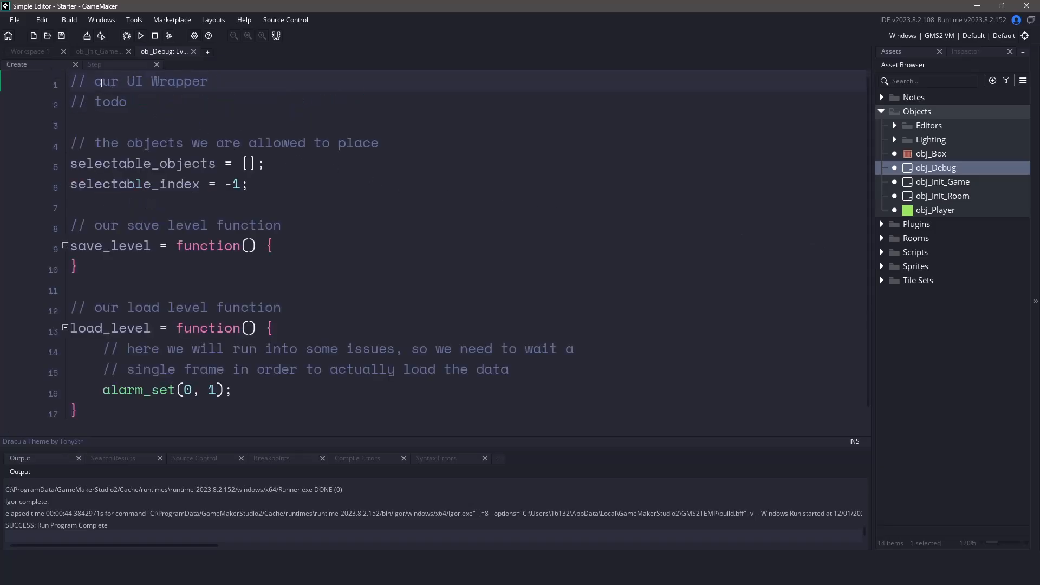
Step: Write 'ui = new UI();' and 'ui.init();' into obj_Debug's Create event
{"action": "type", "text": "ui ="}
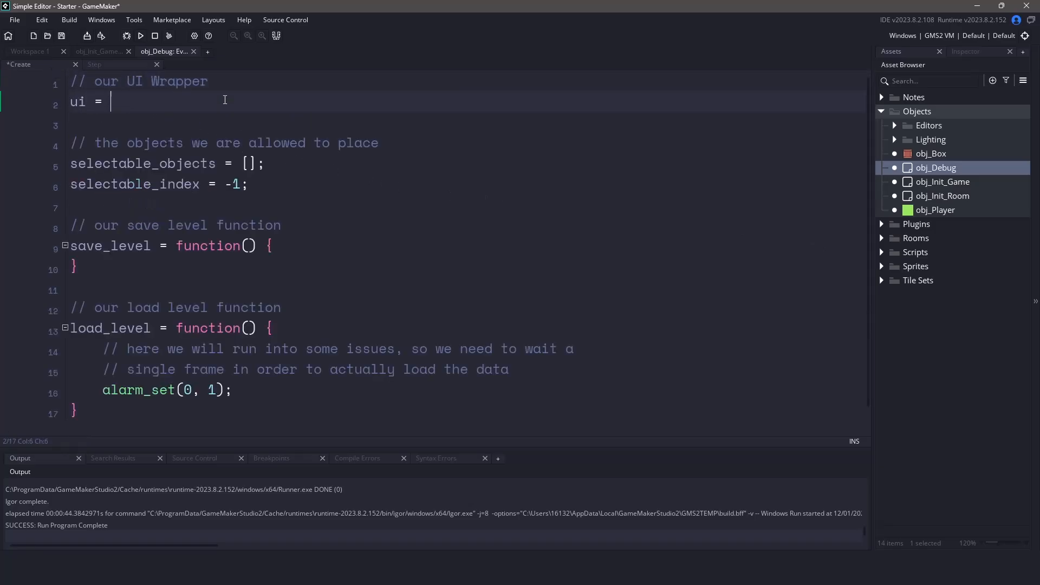
{"action": "type", "text": "new UI();"}
{"action": "type", "text": "ui.init();"}
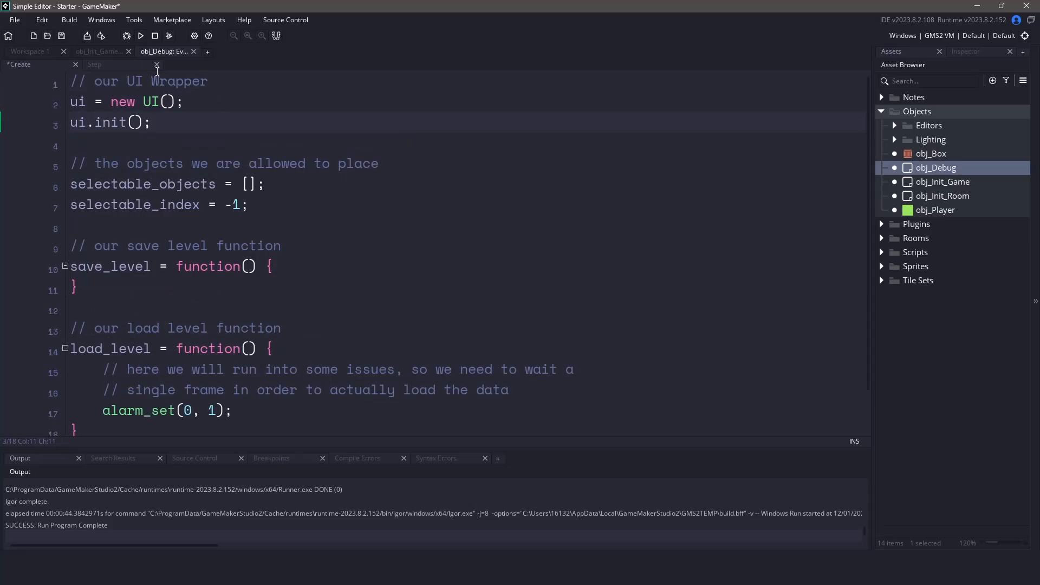
{"action": "left_click", "coordinate": [94, 64]}
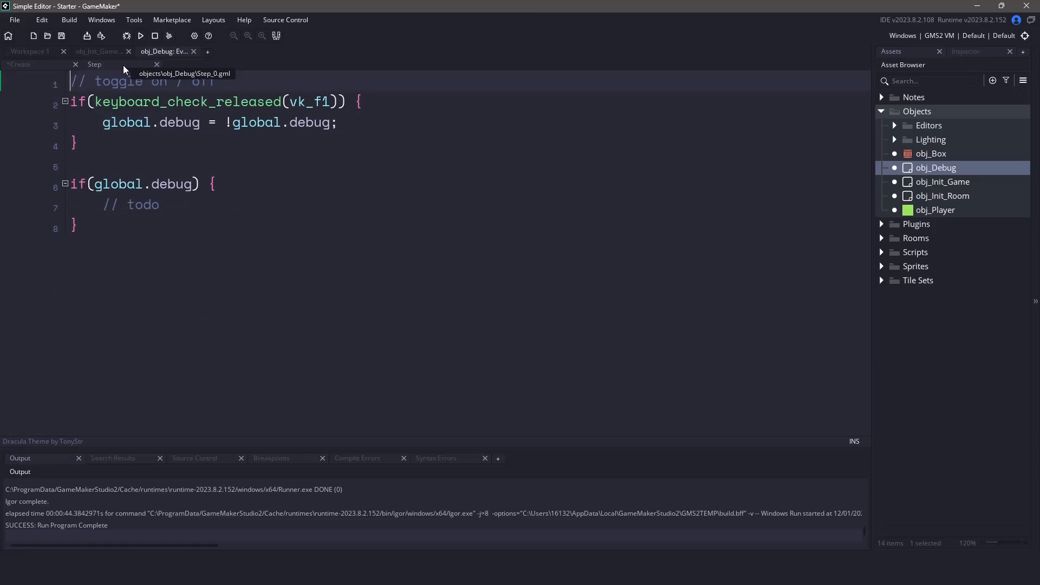
Step: Replace the Step event's todo comment with 'ui.__update();'
{"action": "left_click", "coordinate": [159, 205]}
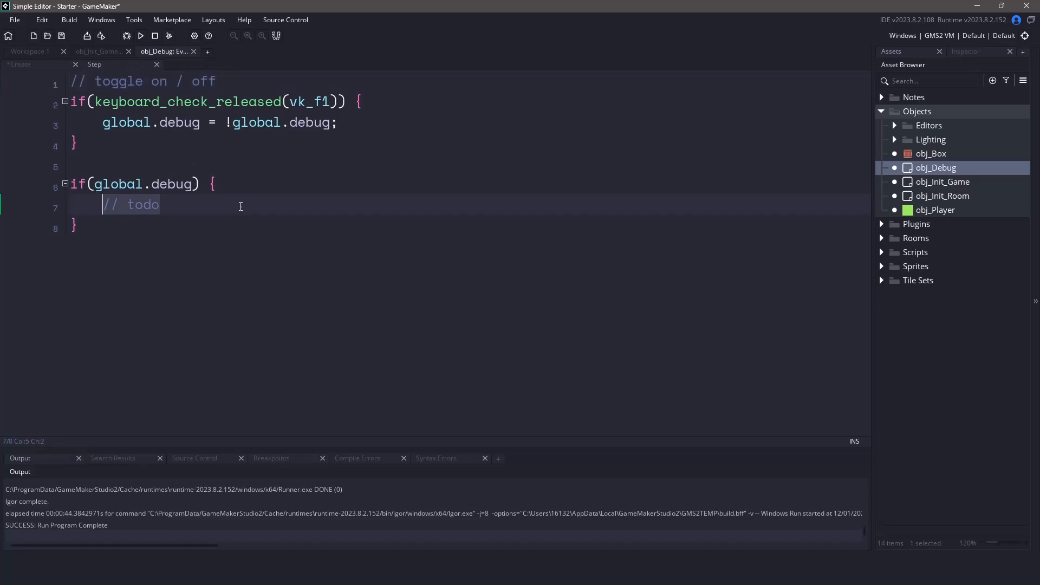
{"action": "type", "text": "ui"}
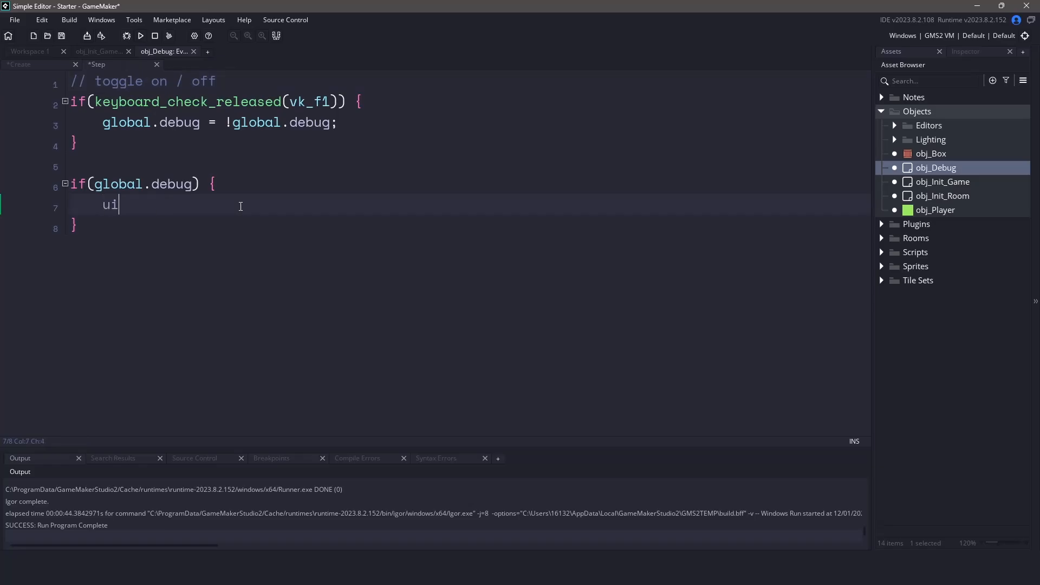
{"action": "type", "text": ".__update("}
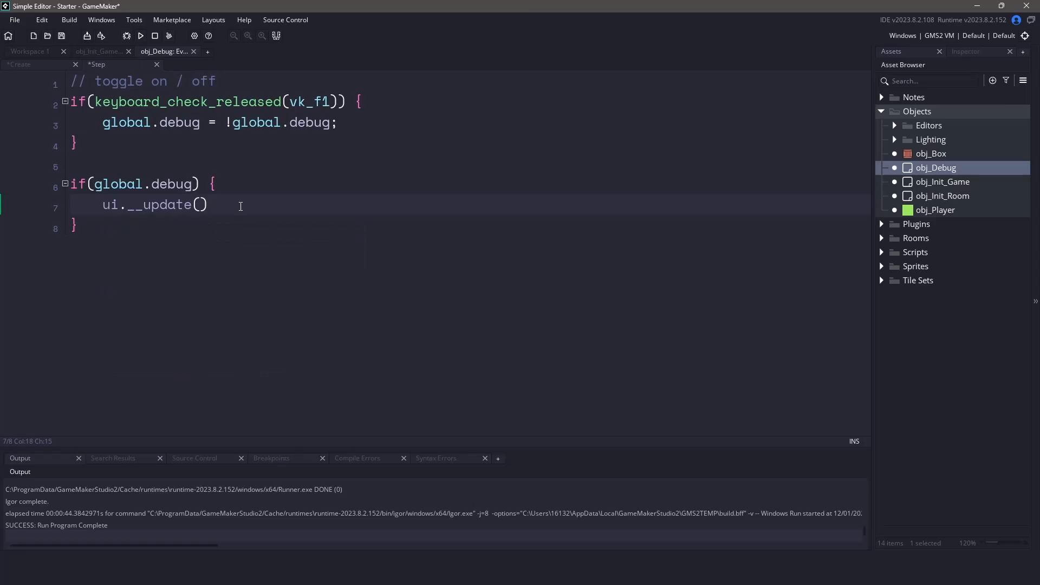
{"action": "type", "text": ";"}
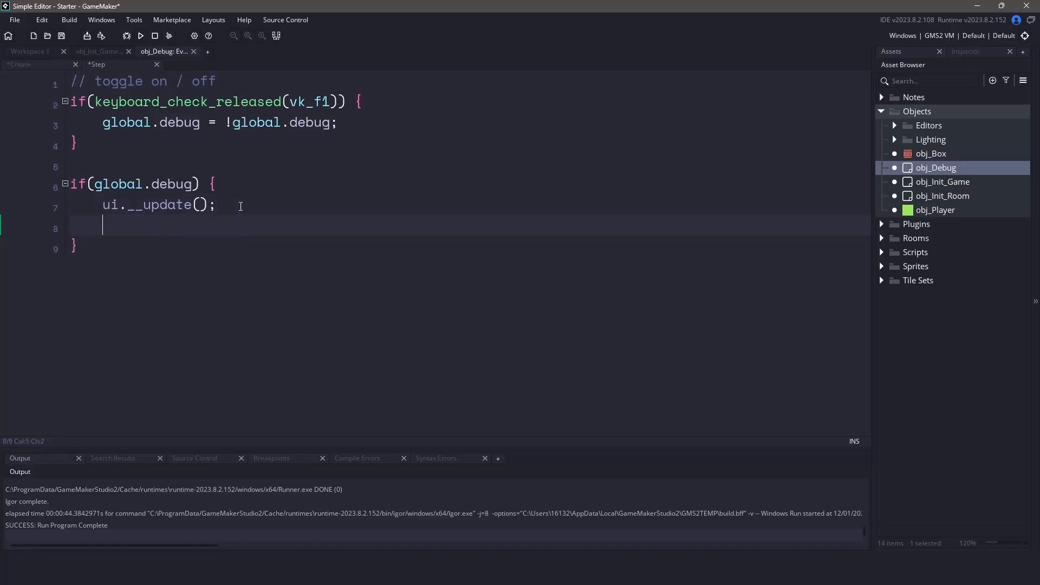
Step: Begin 'ui.window("Test Window", function() {' below the update call
{"action": "type", "text": "ui"}
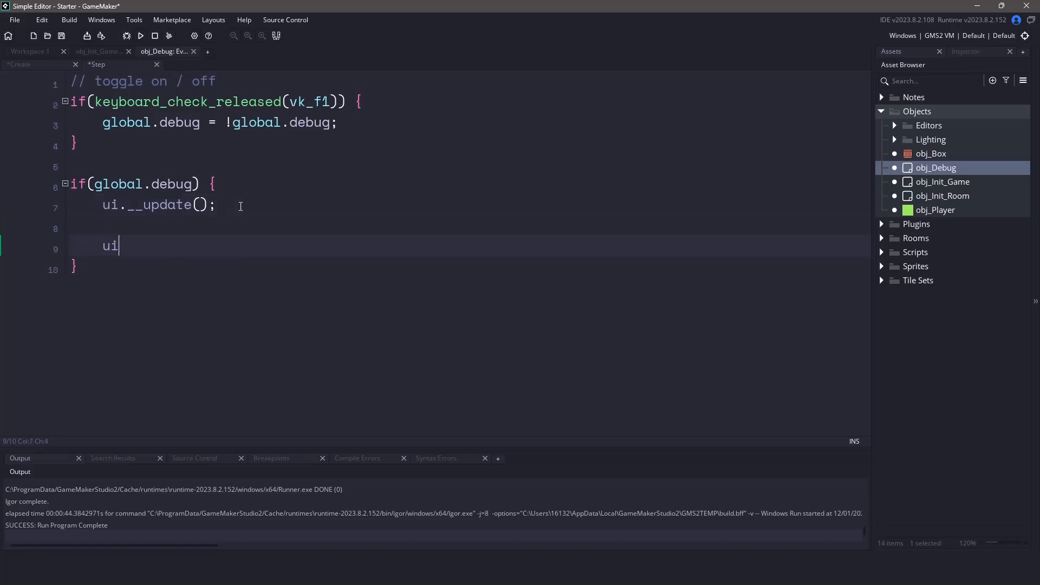
{"action": "type", "text": ".window("}
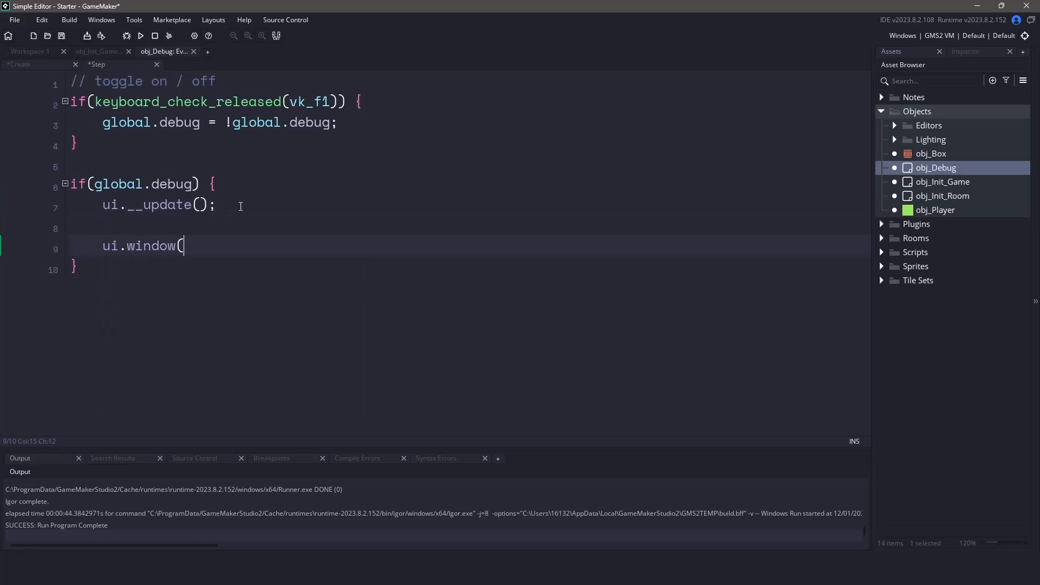
{"action": "type", "text": "\""}
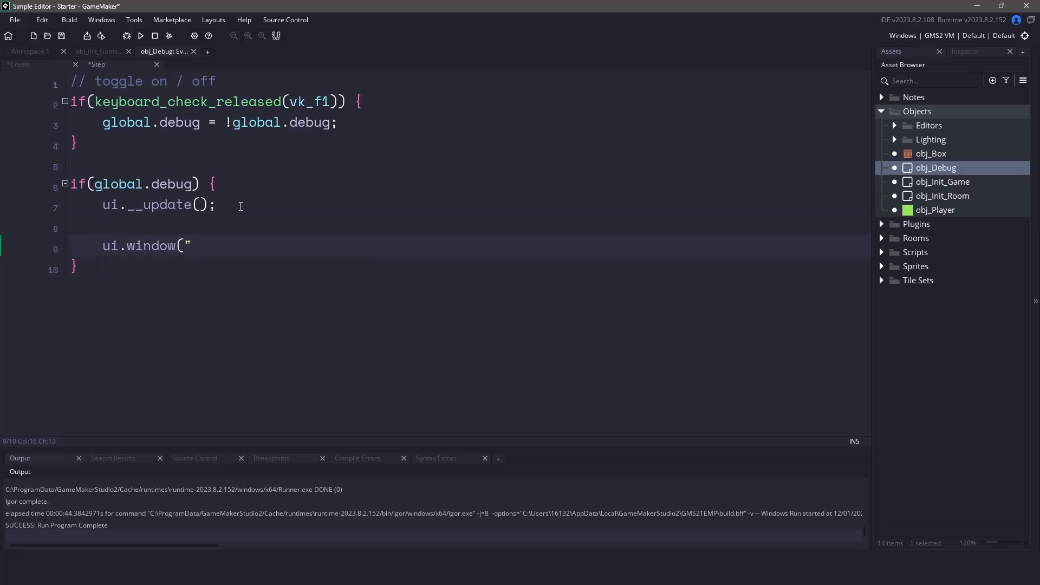
{"action": "type", "text": "Test Wind"}
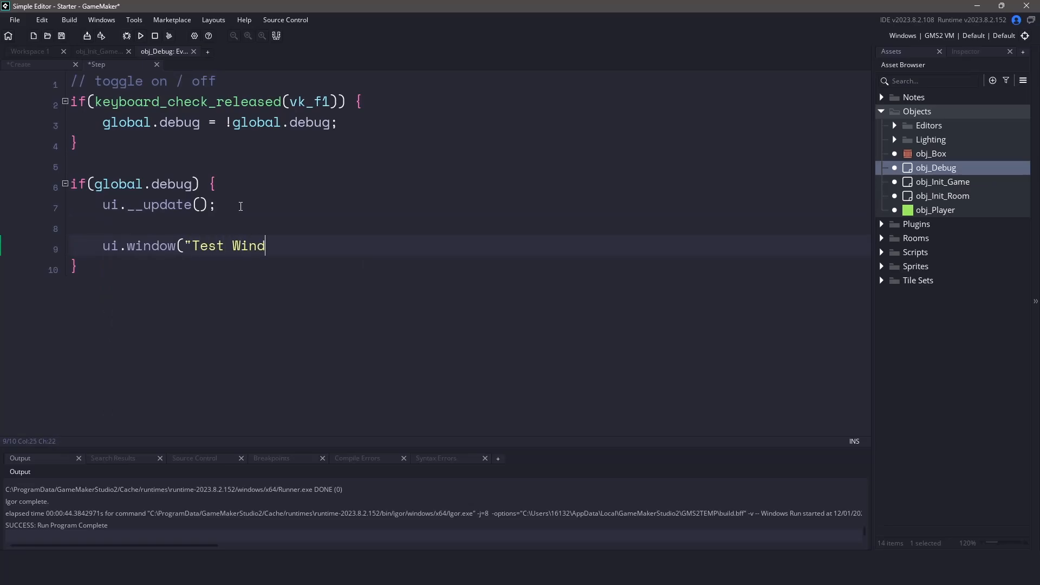
{"action": "type", "text": "ow\", f"}
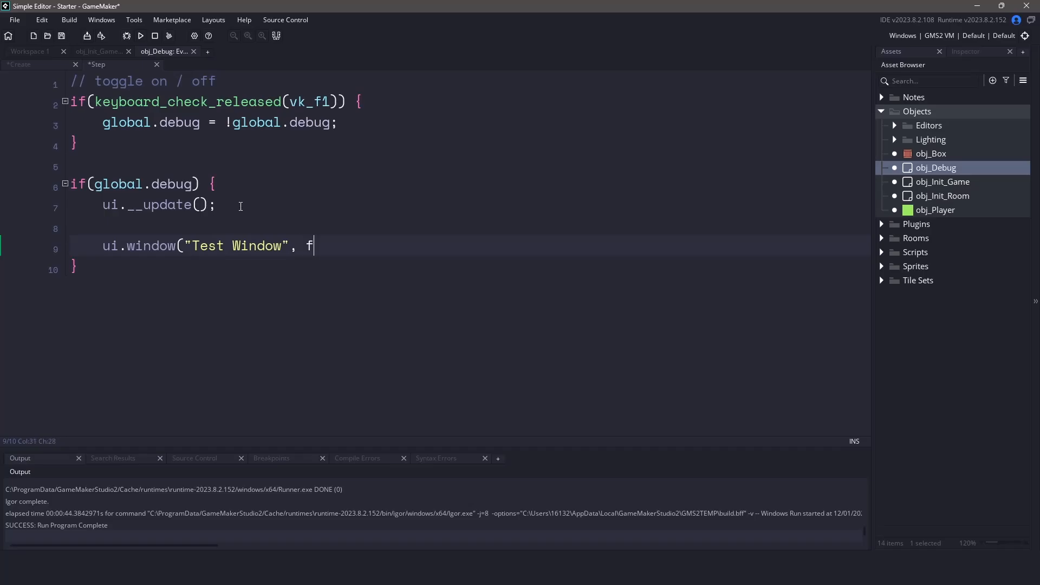
{"action": "type", "text": "unction() {"}
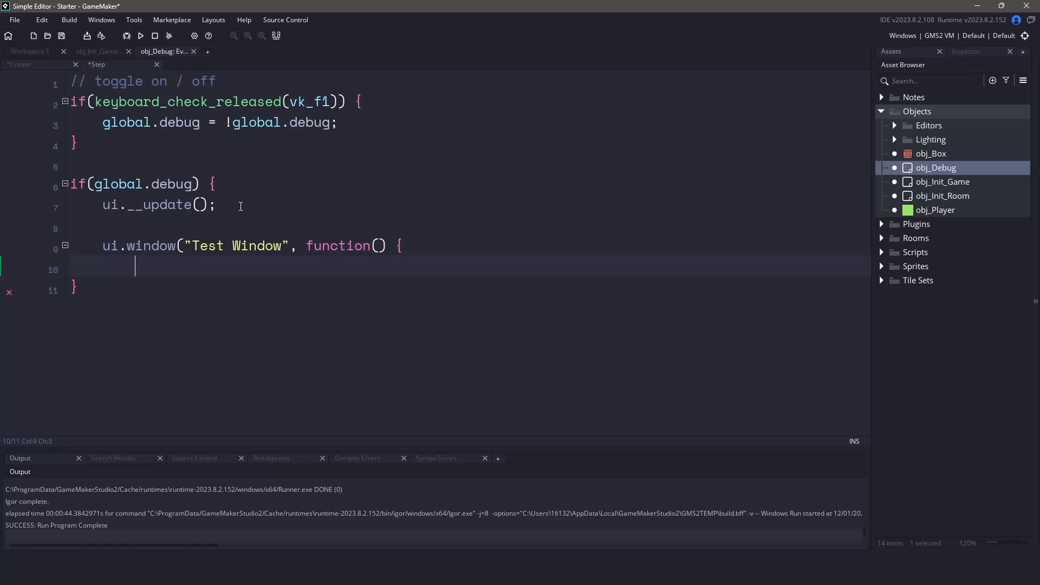
Step: Type 'ui.button("Test Button", function' inside the Test Window body
{"action": "type", "text": "ui.bu"}
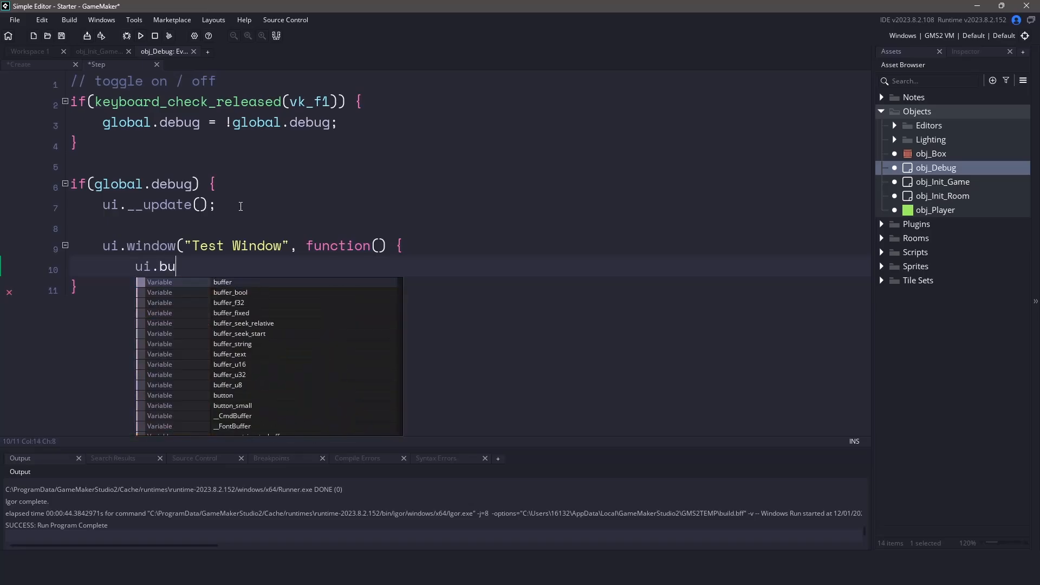
{"action": "type", "text": "tton(\""}
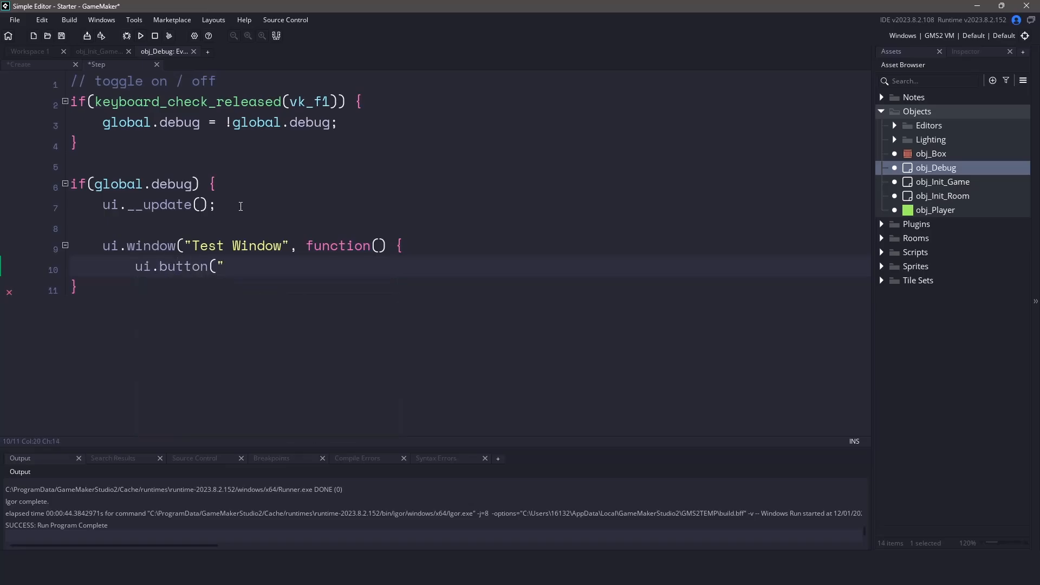
{"action": "type", "text": "Te"}
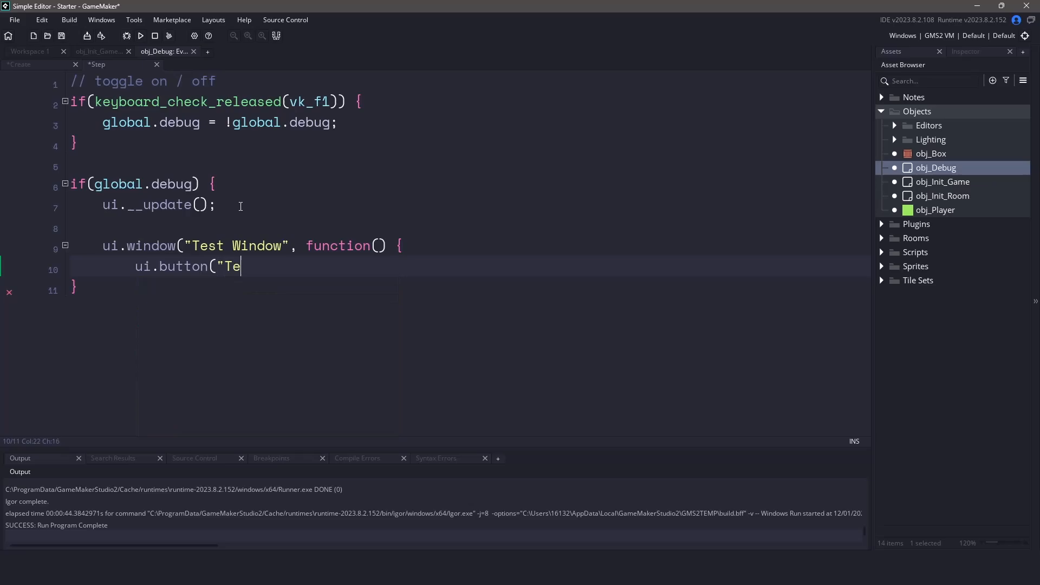
{"action": "type", "text": "st Button"}
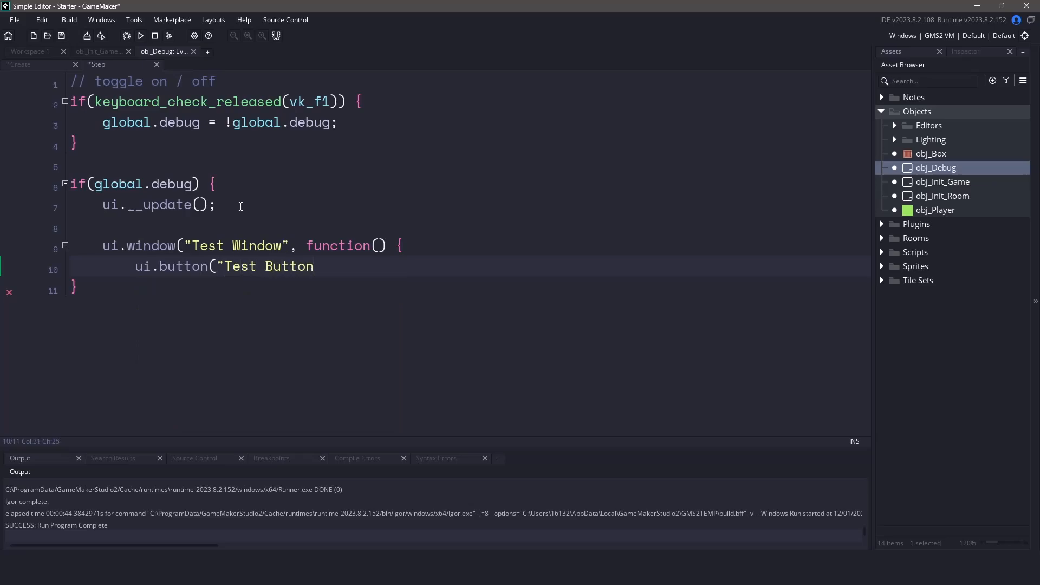
{"action": "type", "text": "\""}
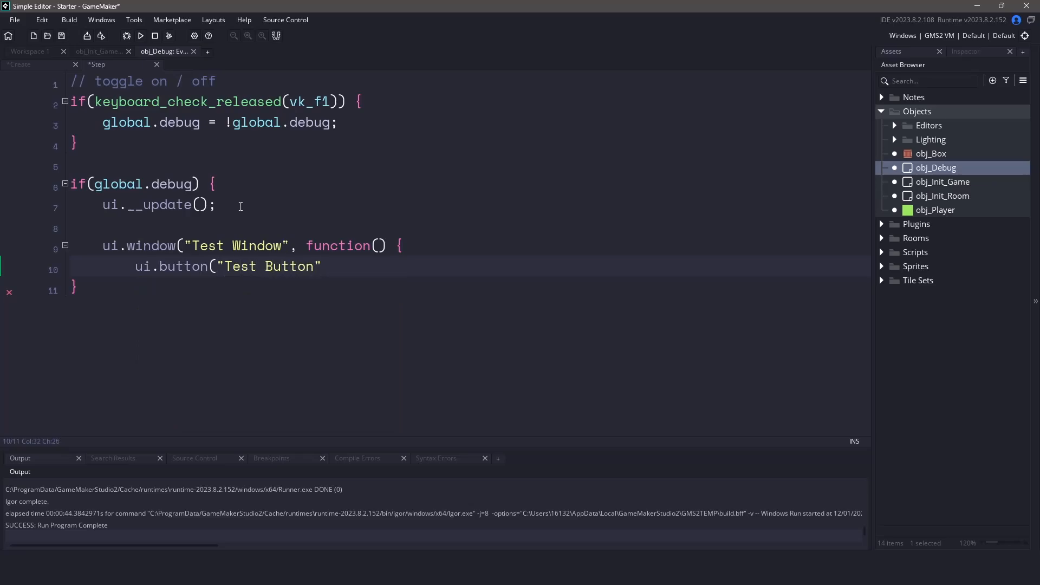
{"action": "type", "text": ", function() {"}
{"action": "type", "text": "s"}
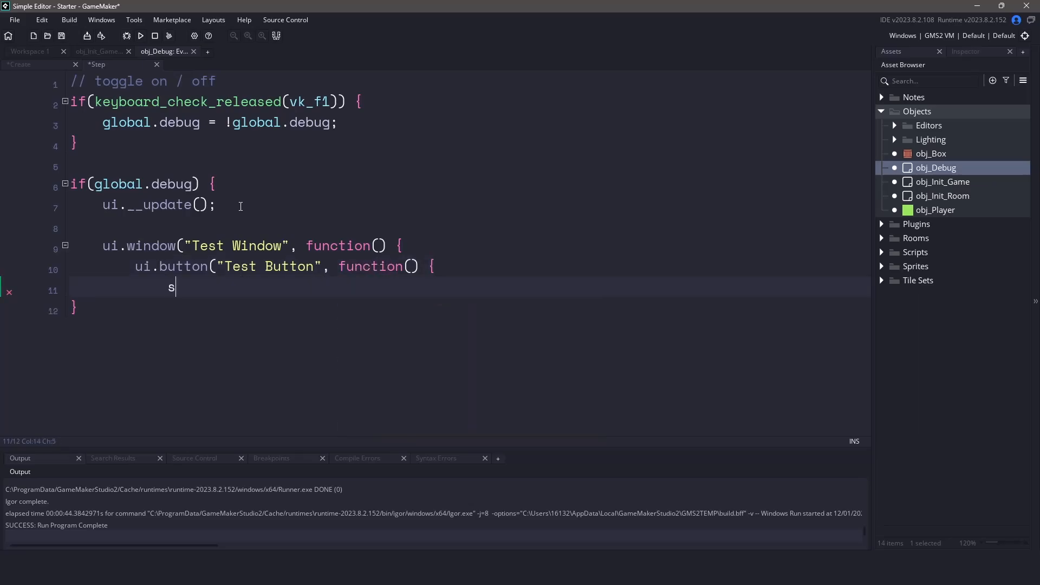
Step: Add 'show_message("I clicked the button");' and close the button and window calls with '});'
{"action": "type", "text": "how_mess"}
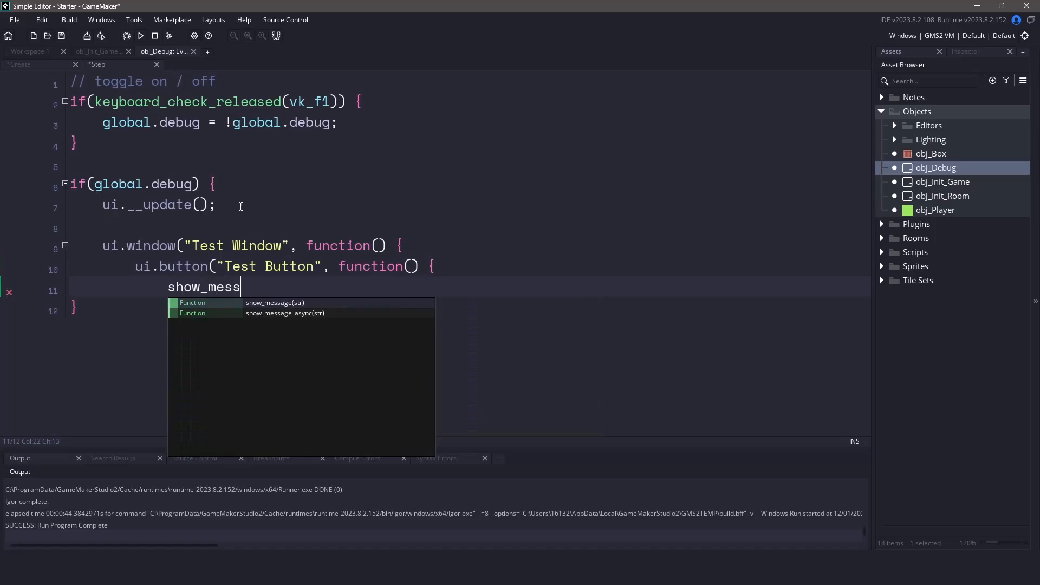
{"action": "type", "text": "age(\"I clicke"}
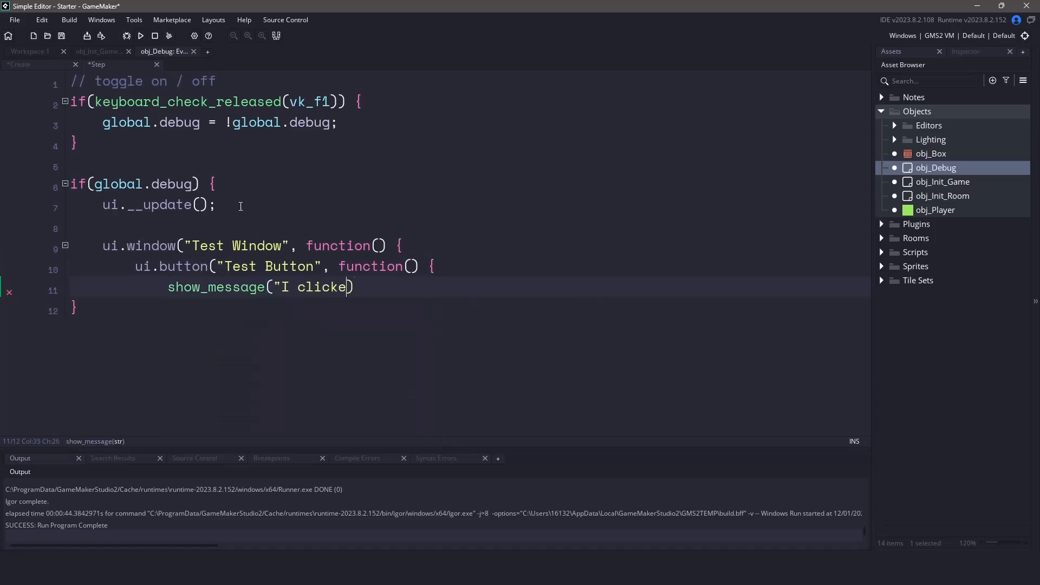
{"action": "type", "text": "the button"}
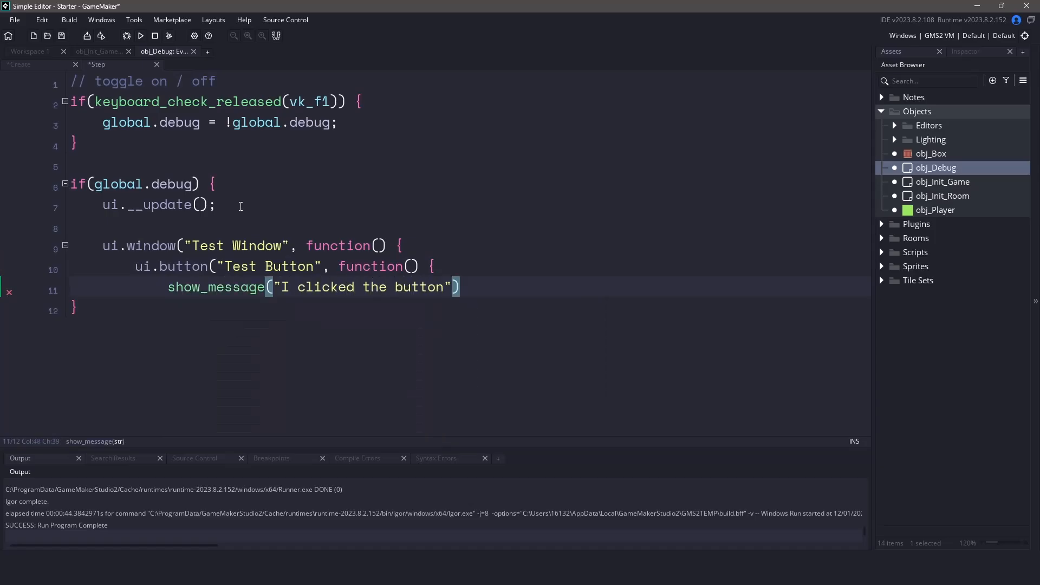
{"action": "type", "text": ";"}
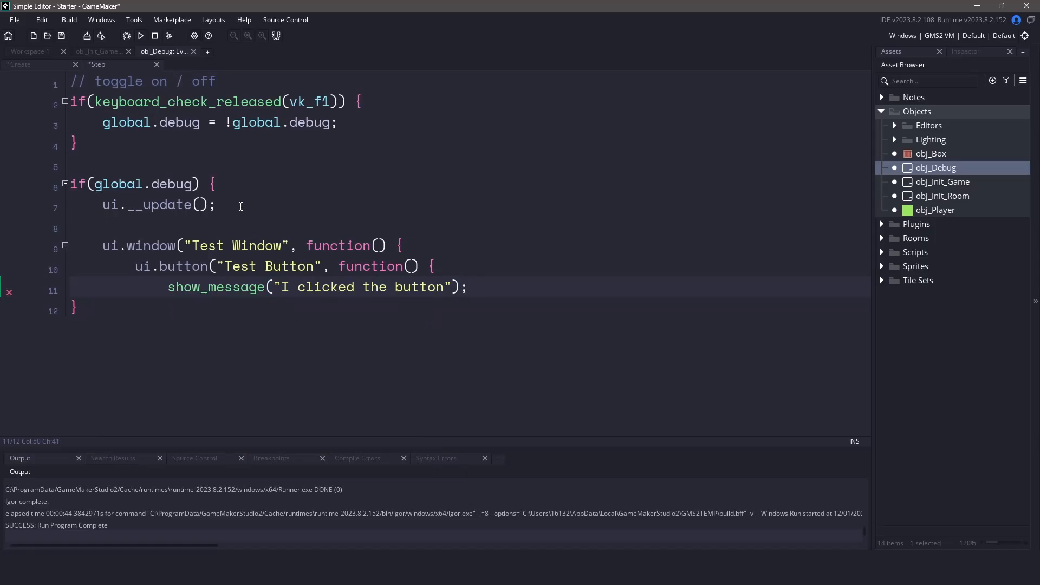
{"action": "type", "text": "});"}
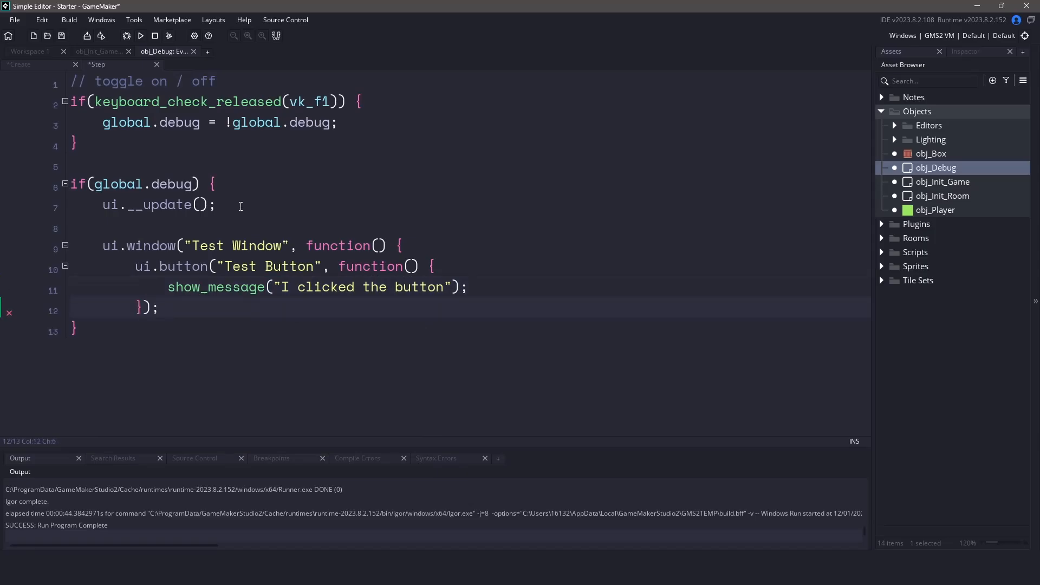
{"action": "type", "text": "})"}
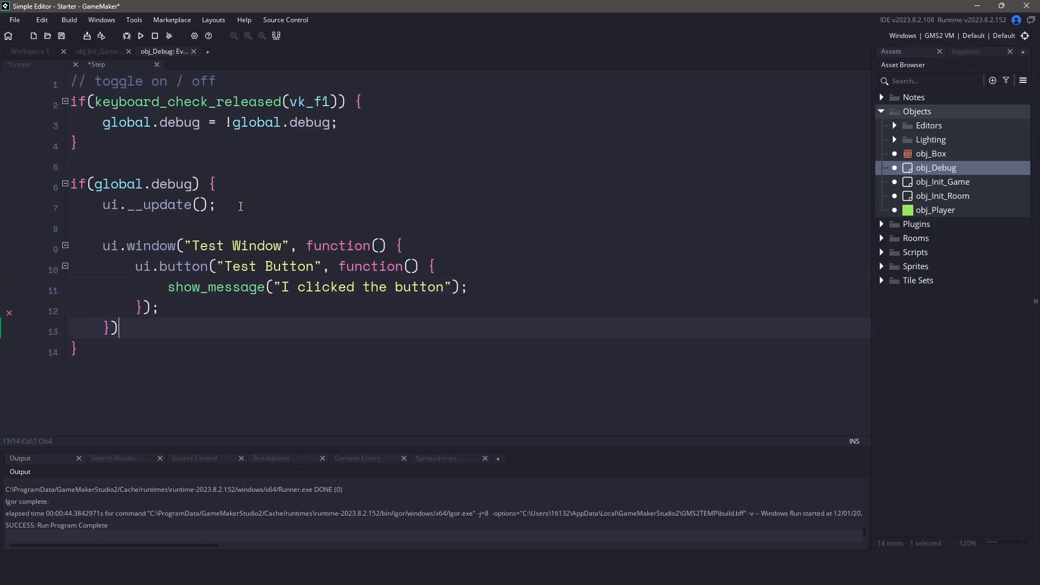
{"action": "type", "text": ";"}
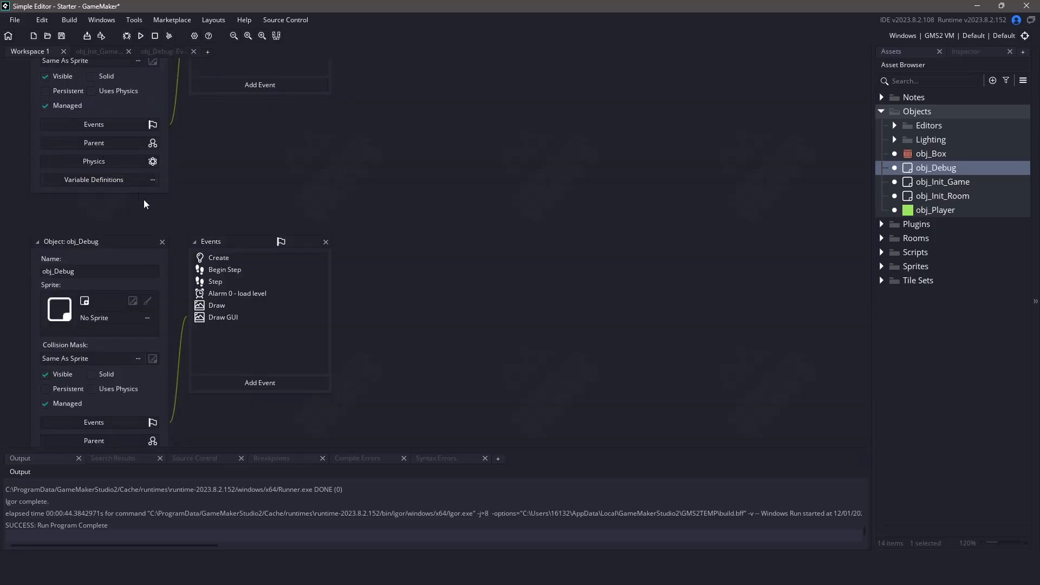
Step: Replace the // todo line in obj_Debug's Draw GUI with ui.__draw(); and run the game
{"action": "double_click", "coordinate": [222, 317]}
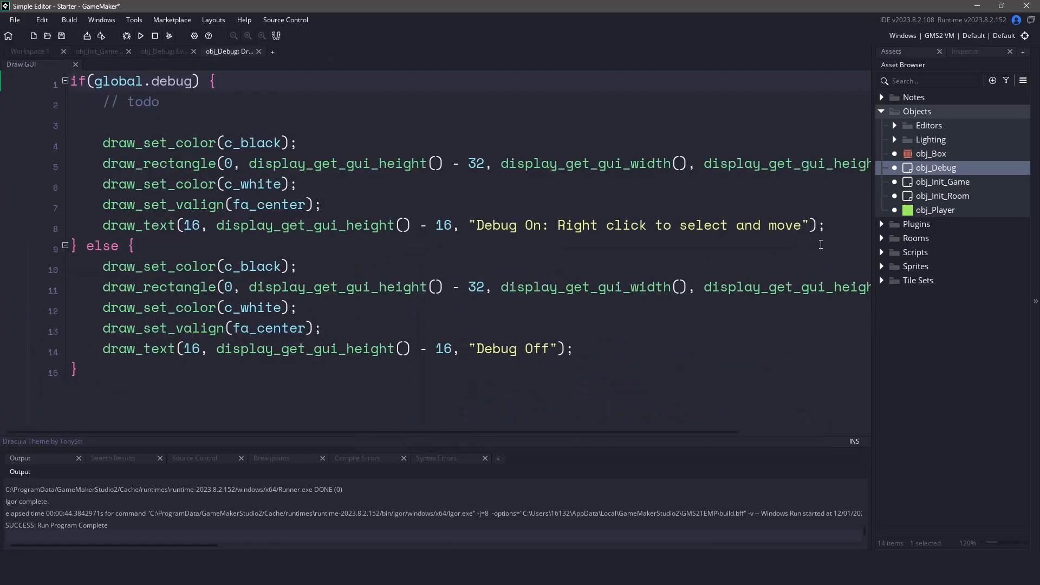
{"action": "left_click", "coordinate": [414, 126]}
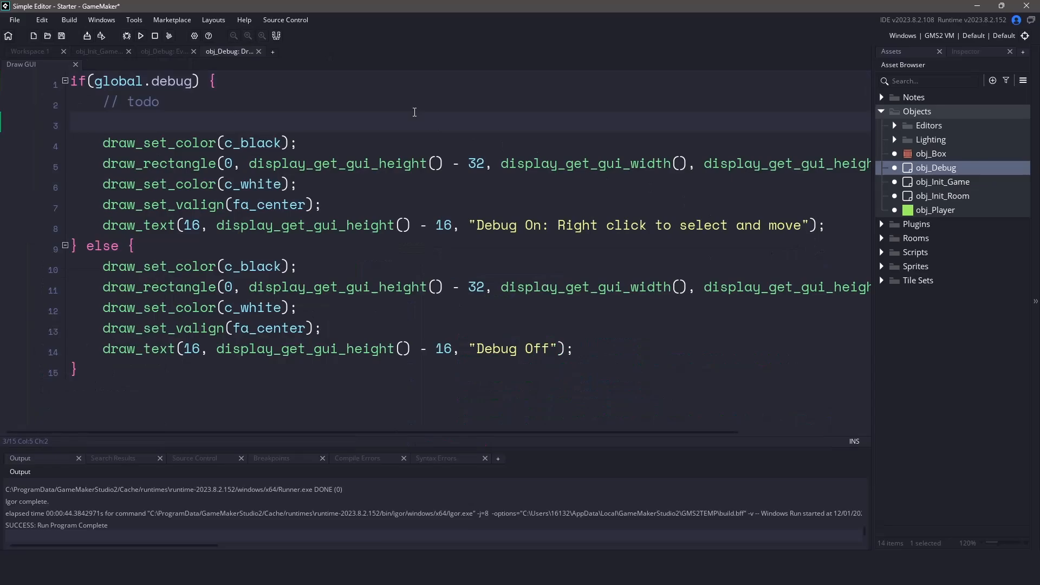
{"action": "type", "text": "ui"}
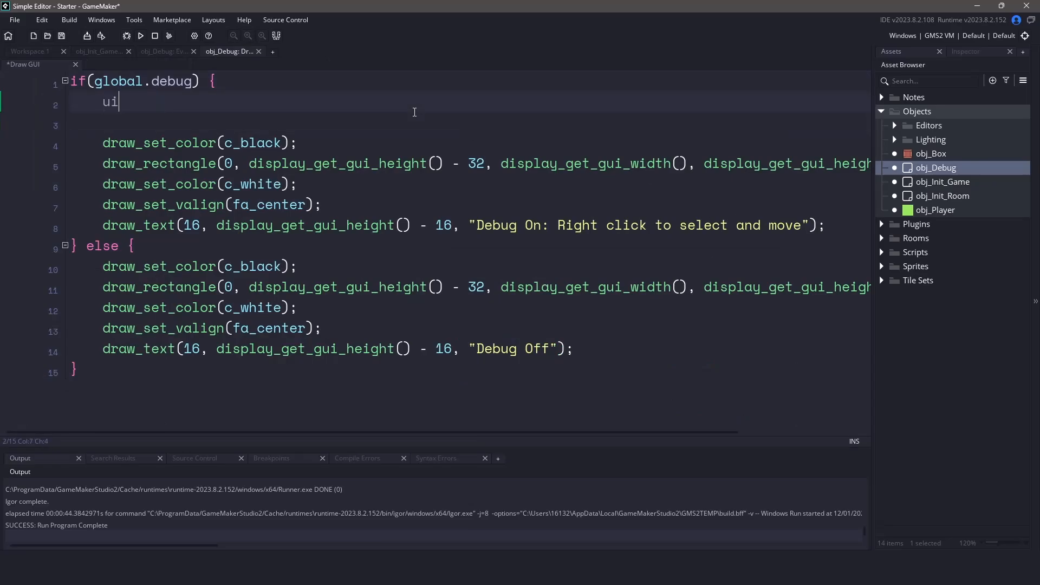
{"action": "type", "text": ".__draw();"}
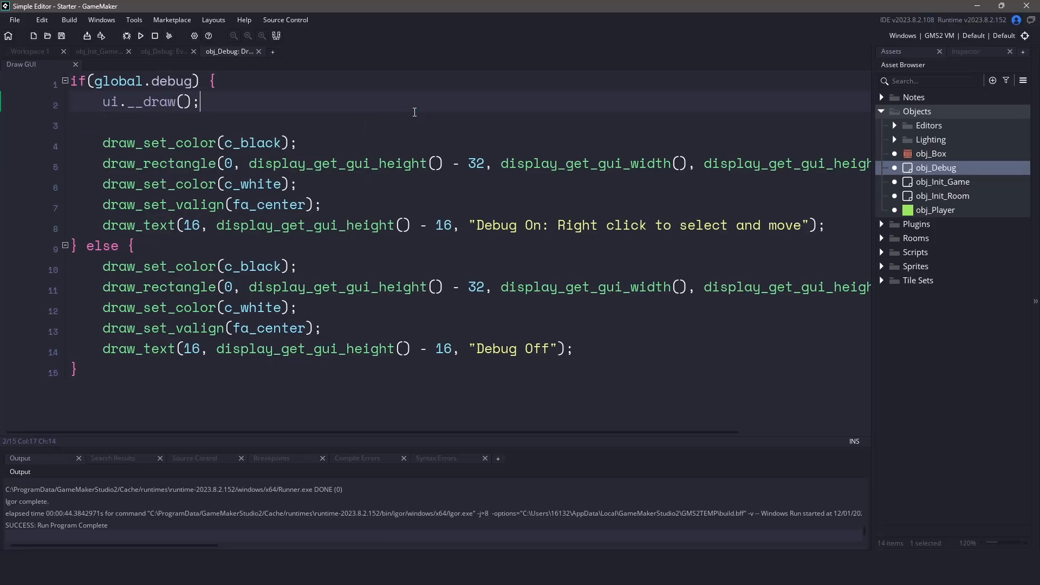
{"action": "left_click", "coordinate": [139, 35]}
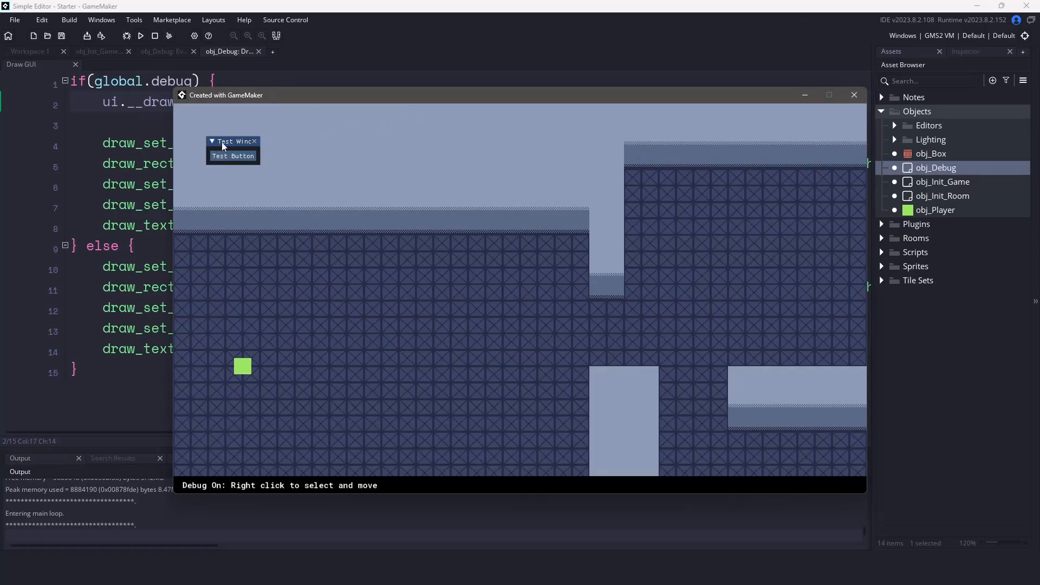
Step: Move the Test Window, click Test Button, and dismiss the 'I clicked the button' message
{"action": "left_click_drag", "start_coordinate": [233, 141], "coordinate": [277, 136]}
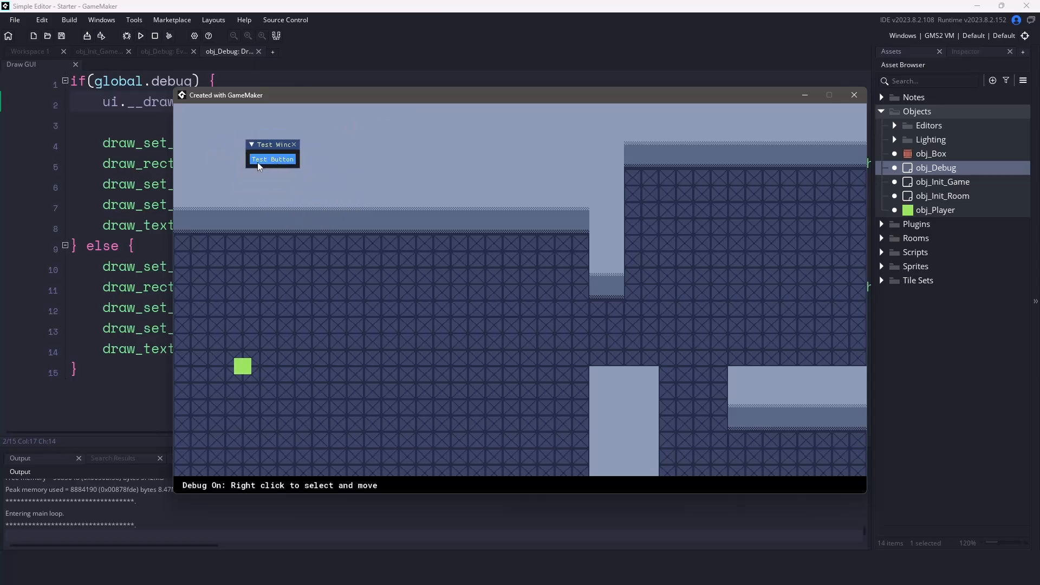
{"action": "left_click", "coordinate": [272, 159]}
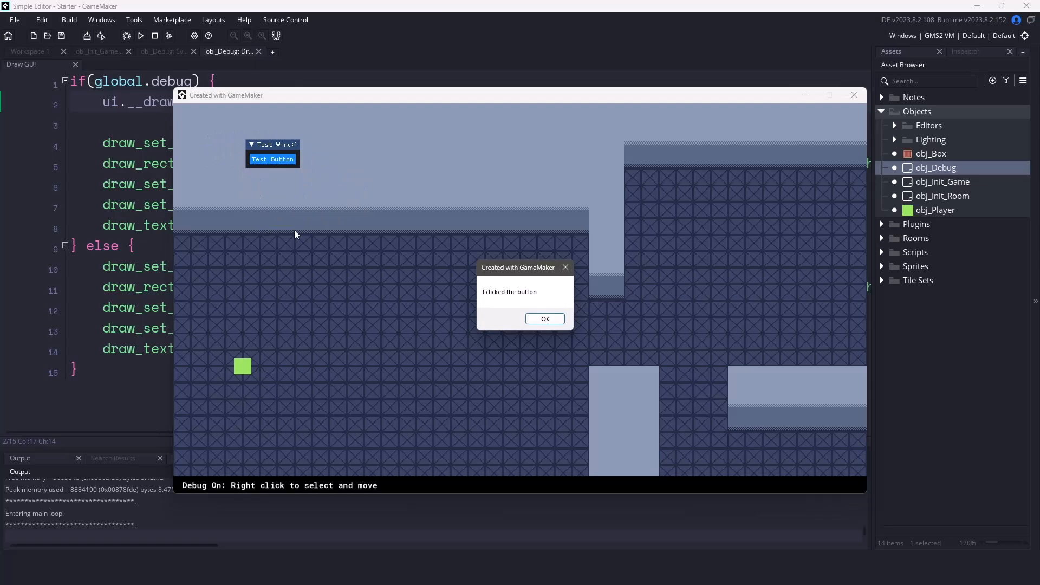
{"action": "mouse_move", "coordinate": [560, 294]}
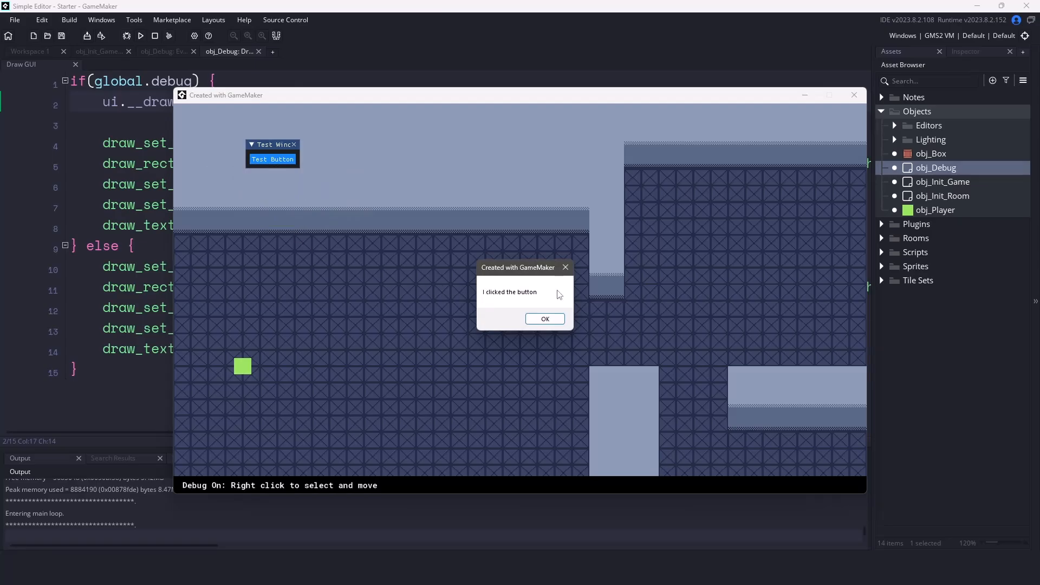
{"action": "left_click", "coordinate": [544, 319]}
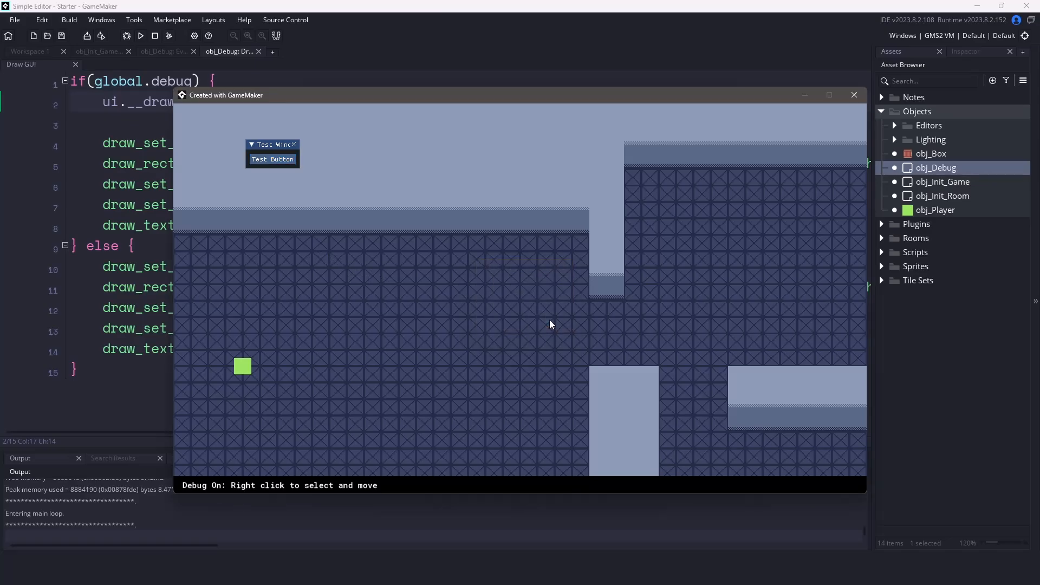